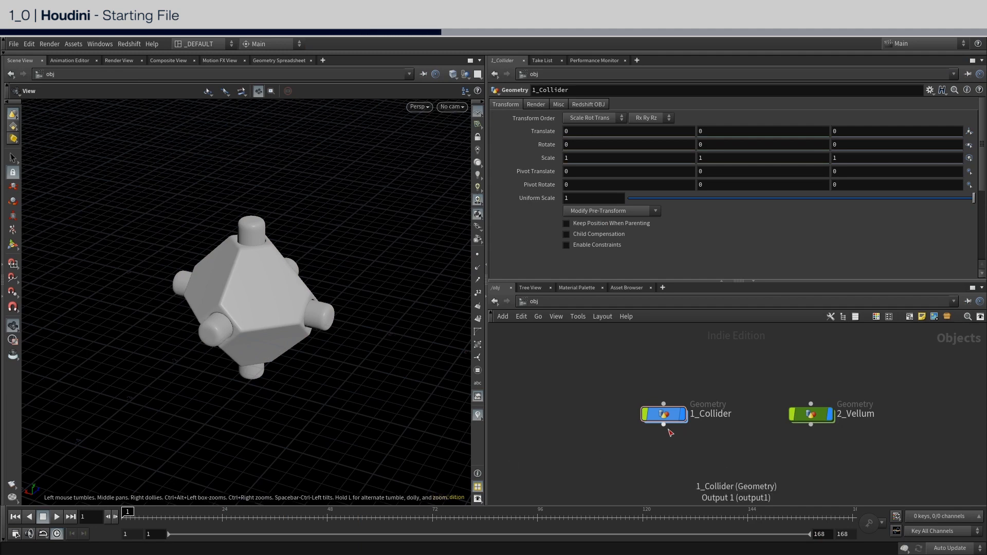
Inside 2_Vellum, build a polygon Tube (radius scale 1.75, 2 rows, 80 columns) and remesh it at target size 0.15
{"action": "double_click", "coordinate": [664, 415]}
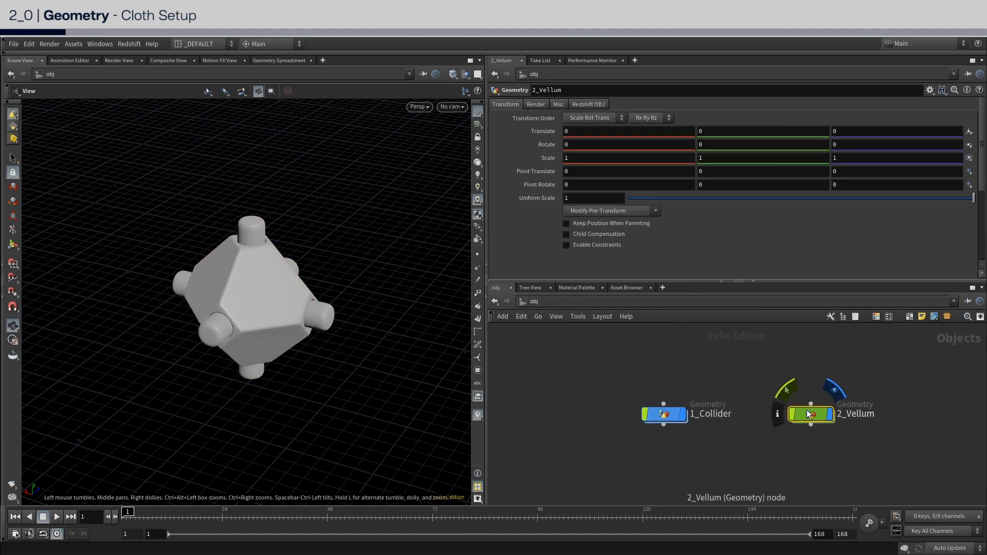
{"action": "double_click", "coordinate": [811, 414]}
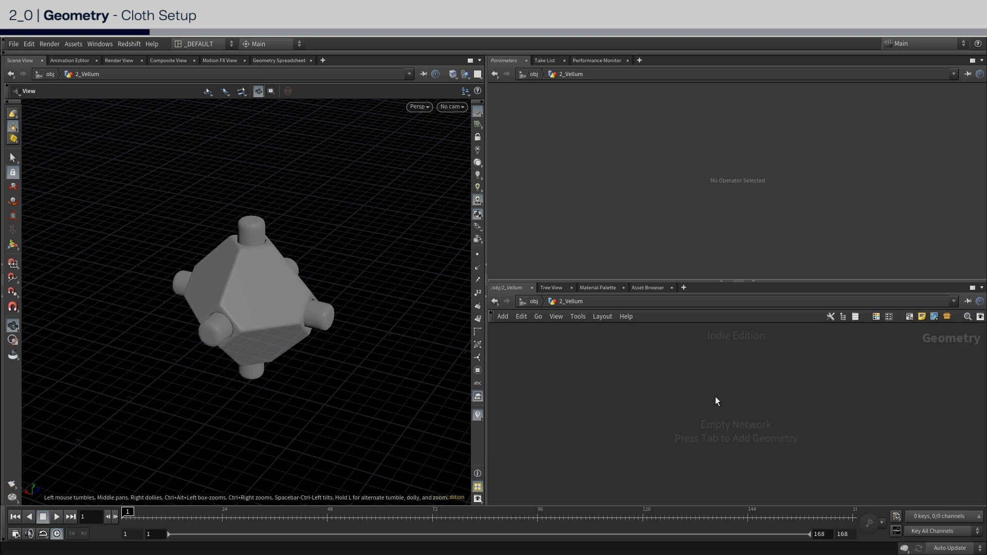
{"action": "key", "text": "Tab"}
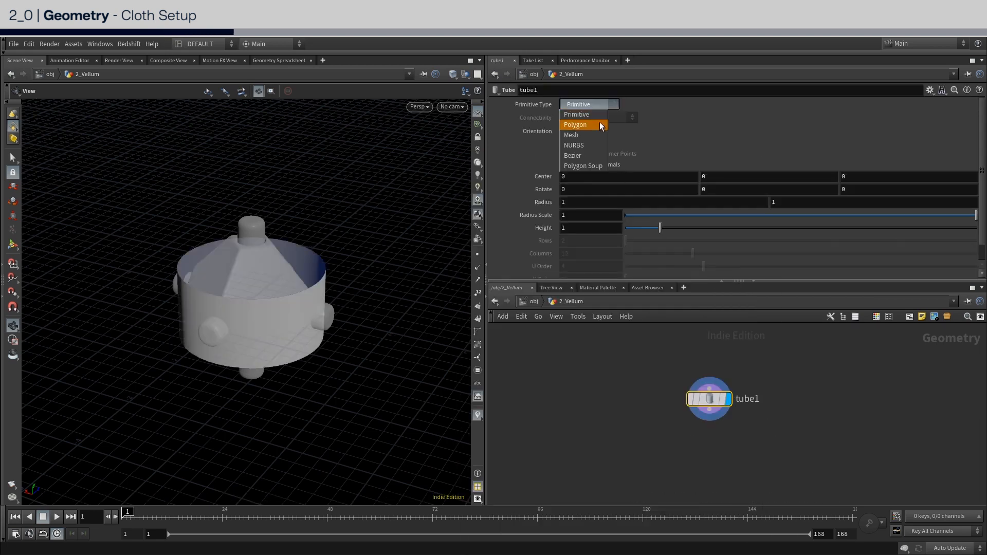
{"action": "left_click", "coordinate": [576, 125]}
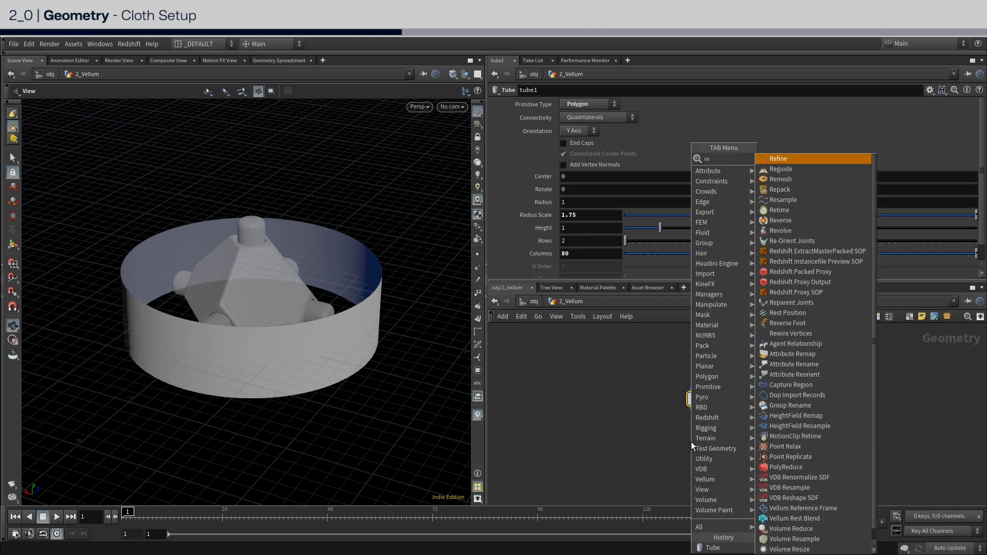
{"action": "left_click", "coordinate": [780, 179]}
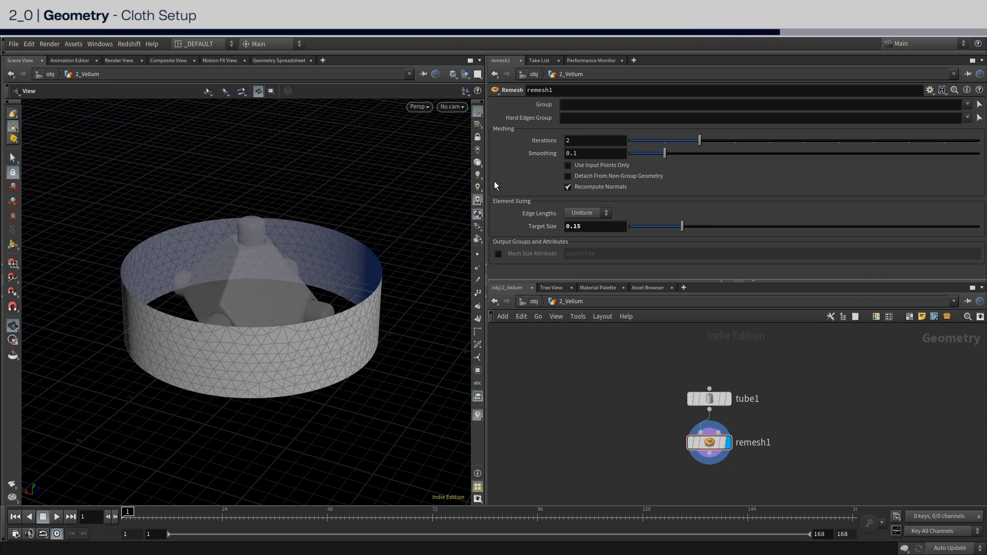
Add a UV Texture SOP after remesh1 and choose its texture projection type
{"action": "key", "text": "Tab"}
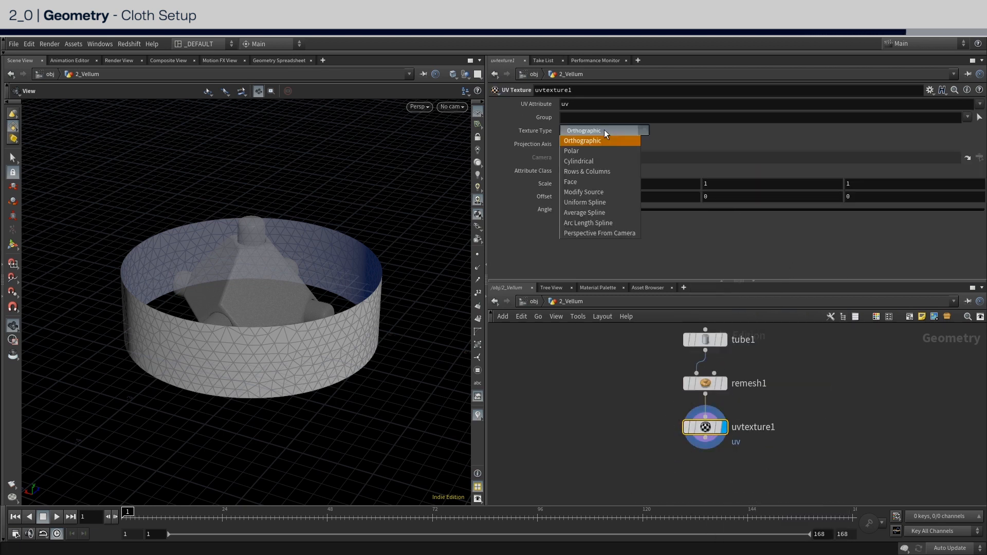
{"action": "left_click", "coordinate": [578, 160]}
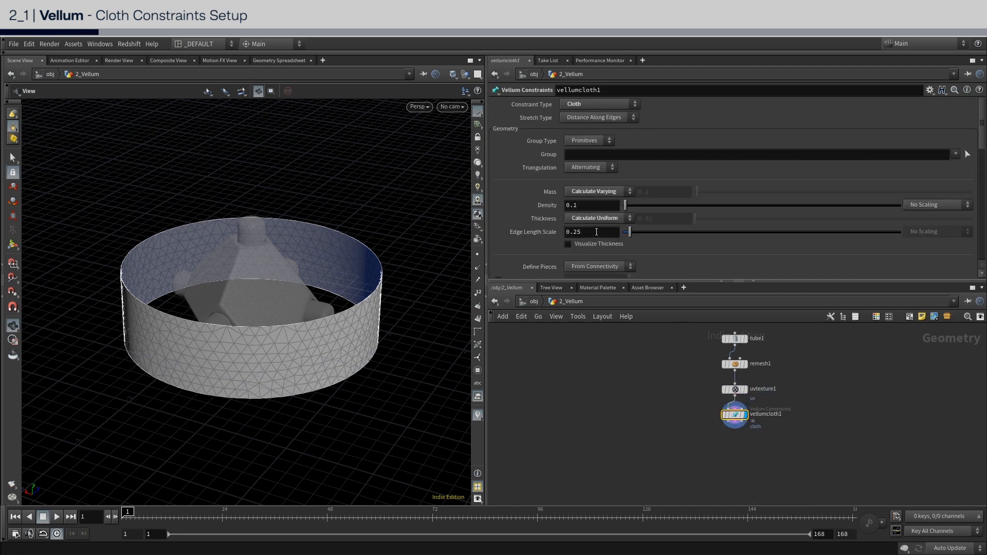
On vellumcloth1, visualize thickness and set edge length scale 0.15 and density 0.2
{"action": "left_click", "coordinate": [590, 232]}
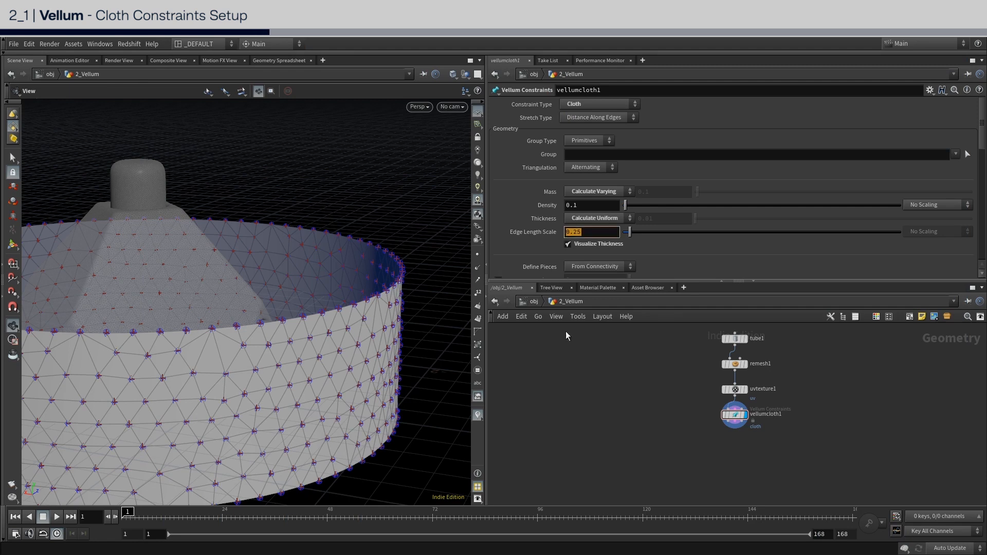
{"action": "type", "text": "0.15"}
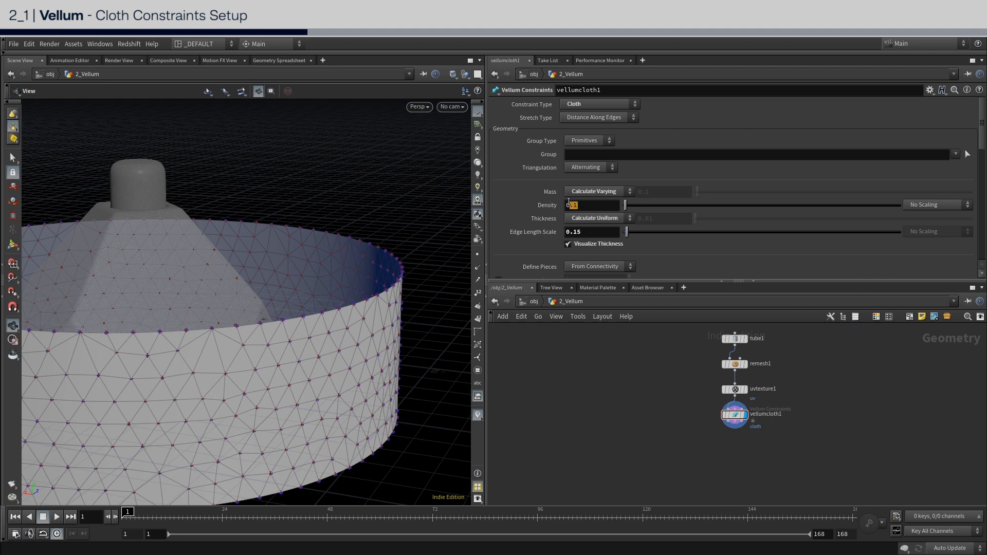
{"action": "left_click", "coordinate": [592, 205]}
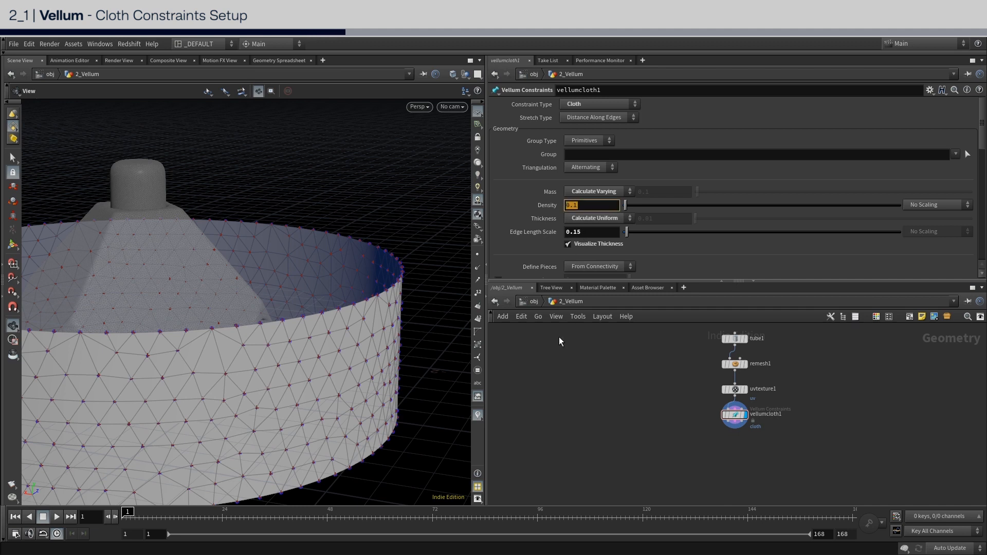
{"action": "type", "text": "0.2"}
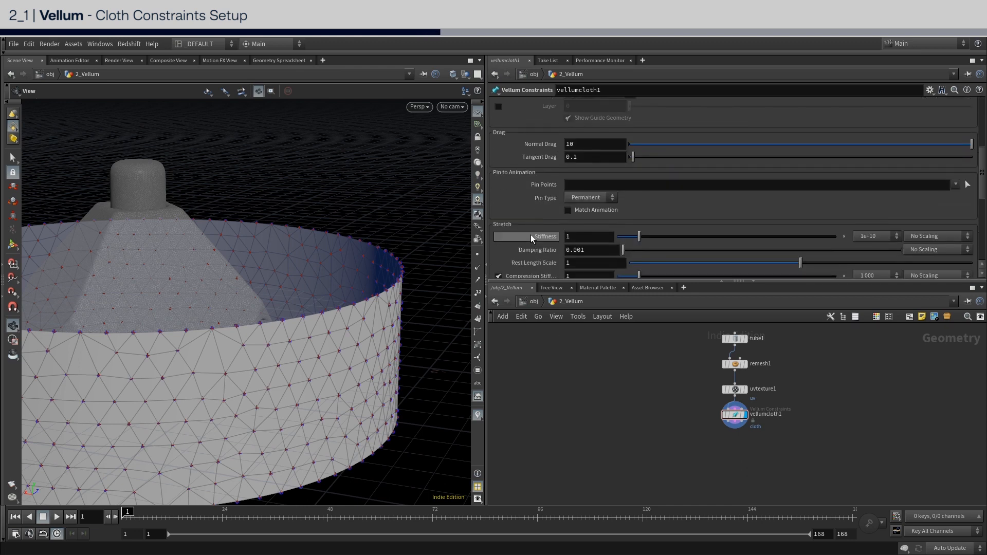
Set stretch damping ratio 0.01, compression stiffness 1 and rest length scale 0.45
{"action": "scroll", "scroll_direction": "down", "scroll_amount": 3}
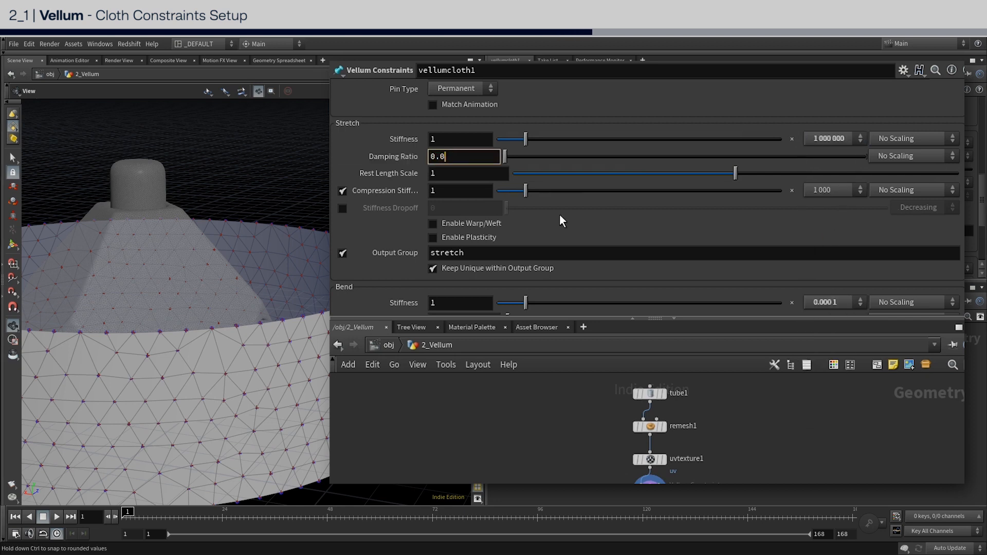
{"action": "type", "text": "0.01"}
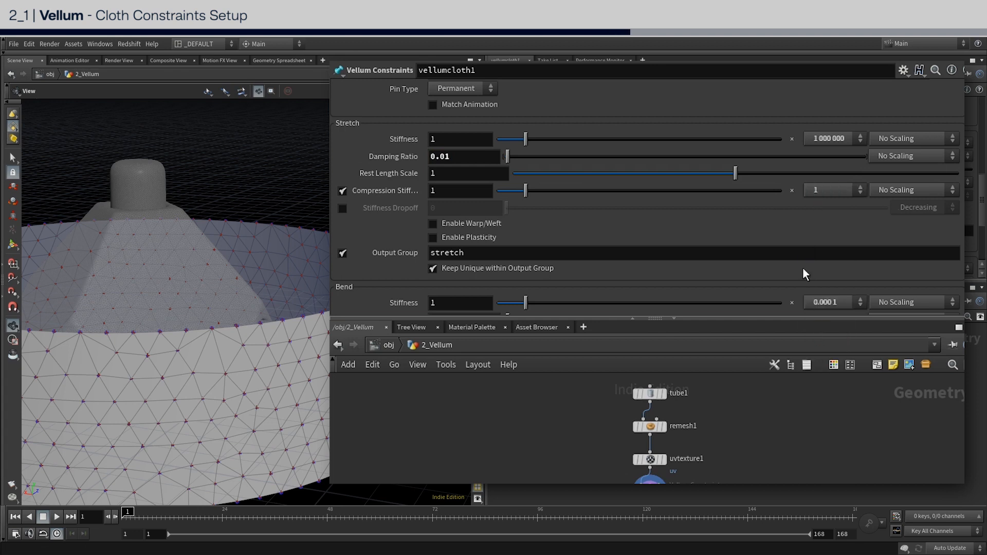
{"action": "mouse_move", "coordinate": [389, 179]}
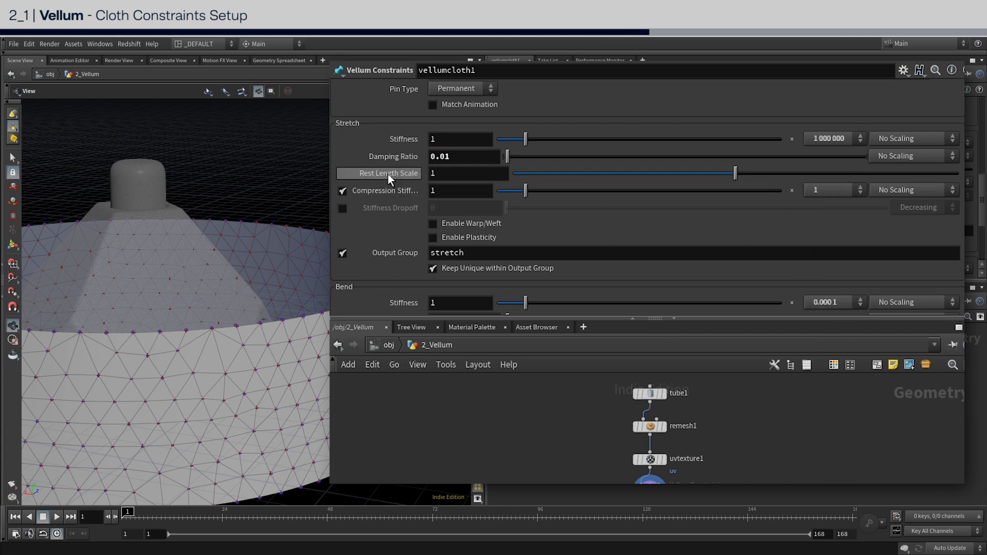
{"action": "mouse_move", "coordinate": [389, 177]}
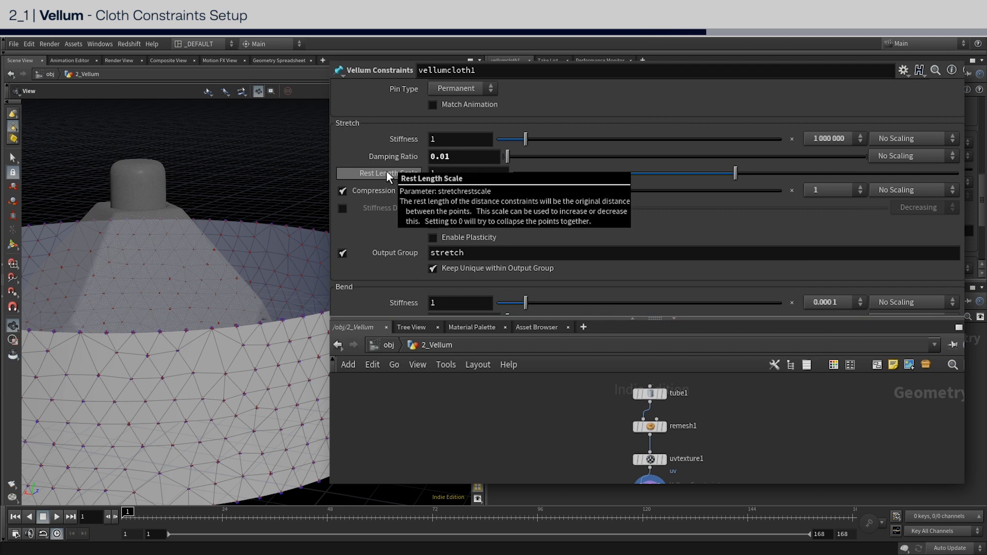
{"action": "left_click", "coordinate": [463, 173]}
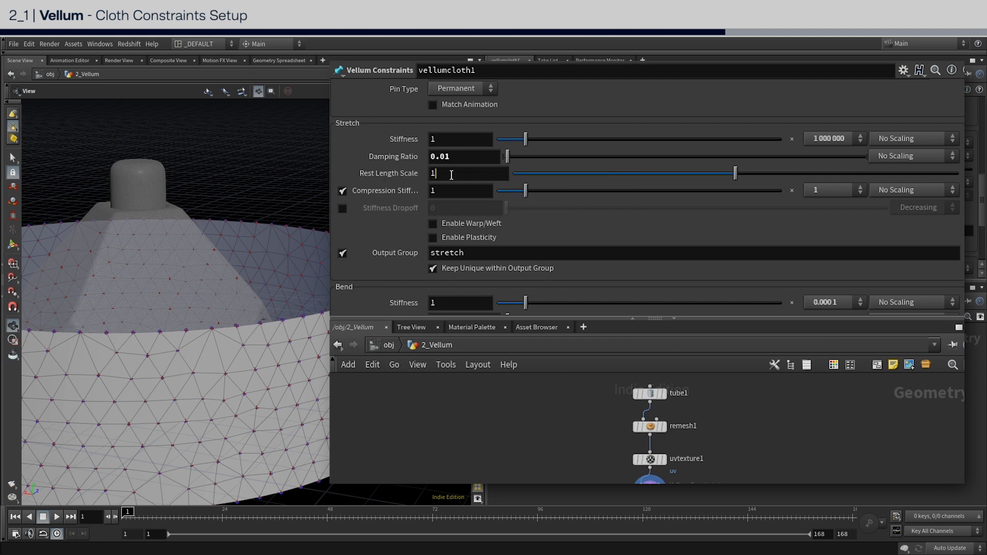
{"action": "type", "text": "0.45"}
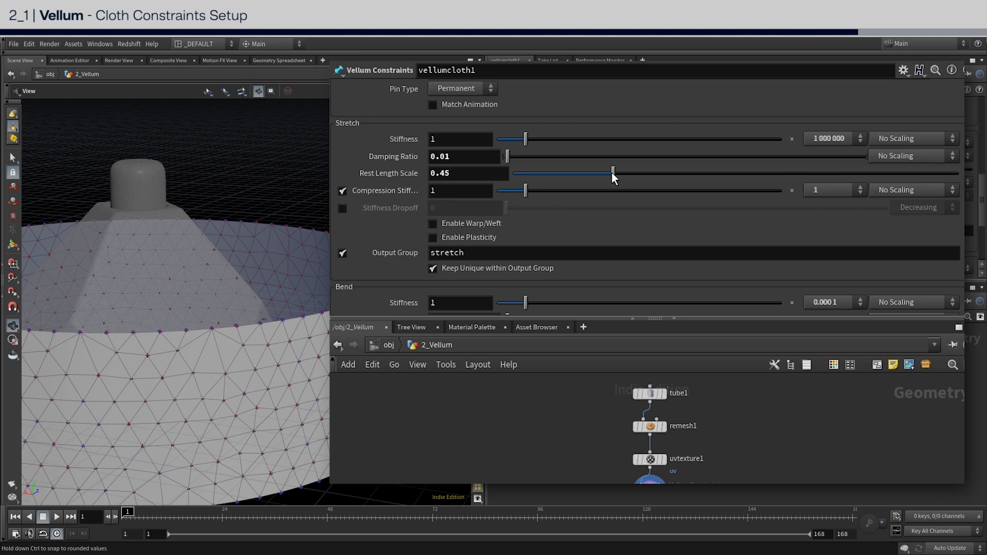
{"action": "scroll", "scroll_direction": "down", "scroll_amount": 3}
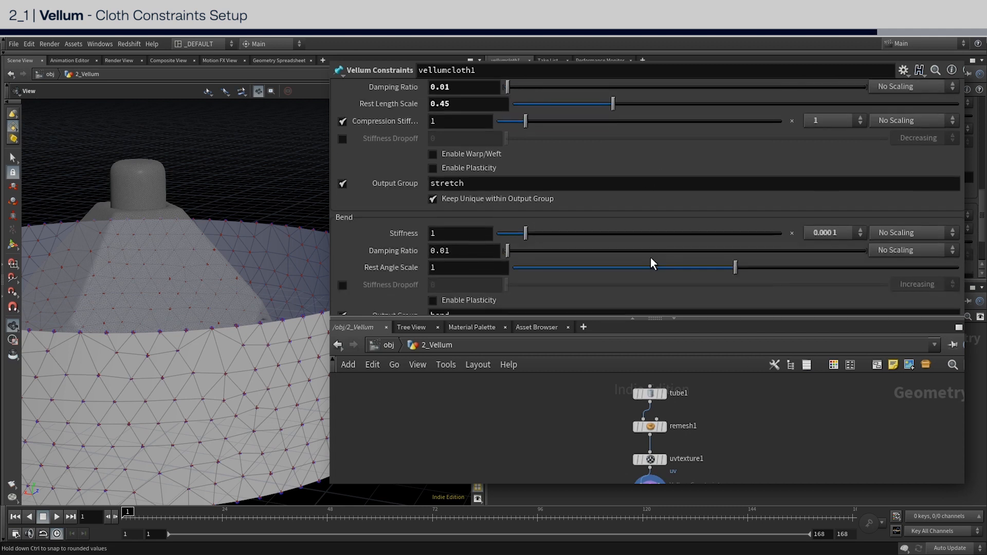
Set the bend stiffness multiplier to 1 and bend rest angle scale to 0.7
{"action": "scroll", "scroll_direction": "down", "scroll_amount": 3}
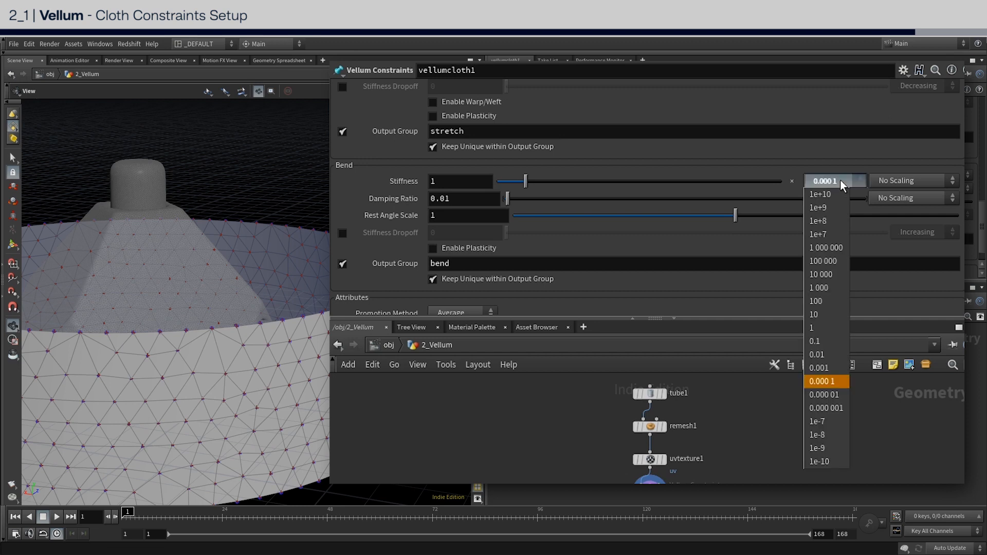
{"action": "left_click", "coordinate": [812, 328]}
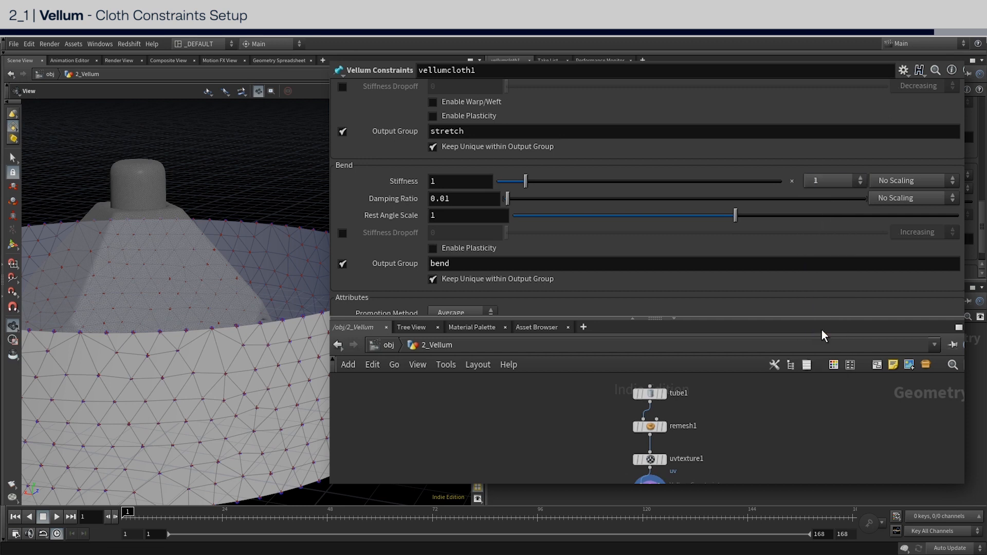
{"action": "left_click", "coordinate": [467, 215]}
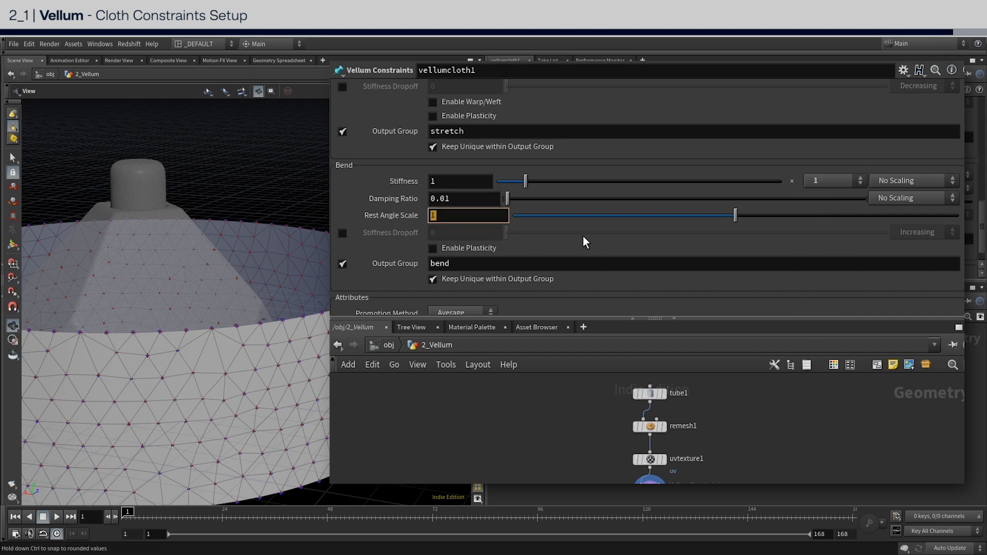
{"action": "type", "text": "0.7"}
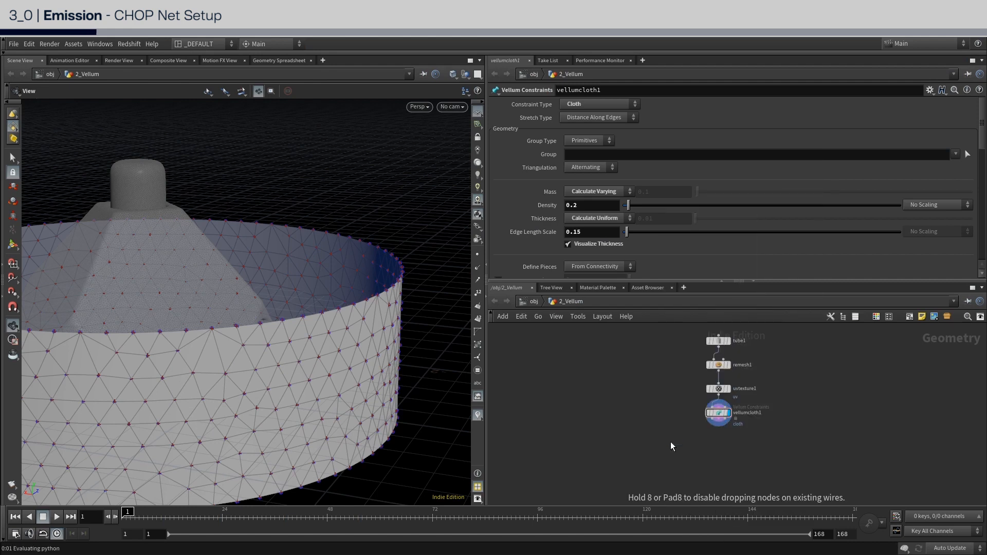
Add a Transform SOP and drive its Rotate parameter with Motion FX noise
{"action": "left_click", "coordinate": [670, 442]}
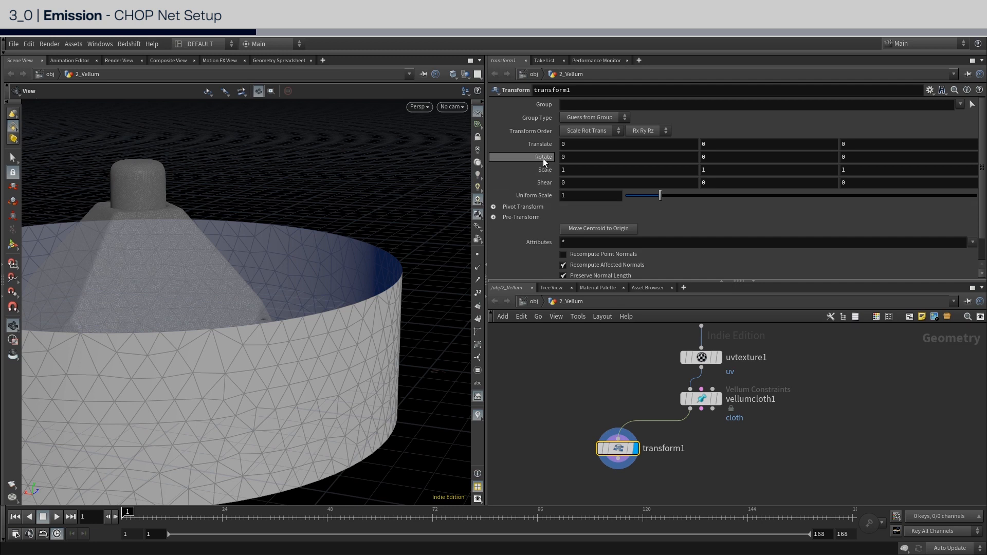
{"action": "right_click", "coordinate": [563, 156]}
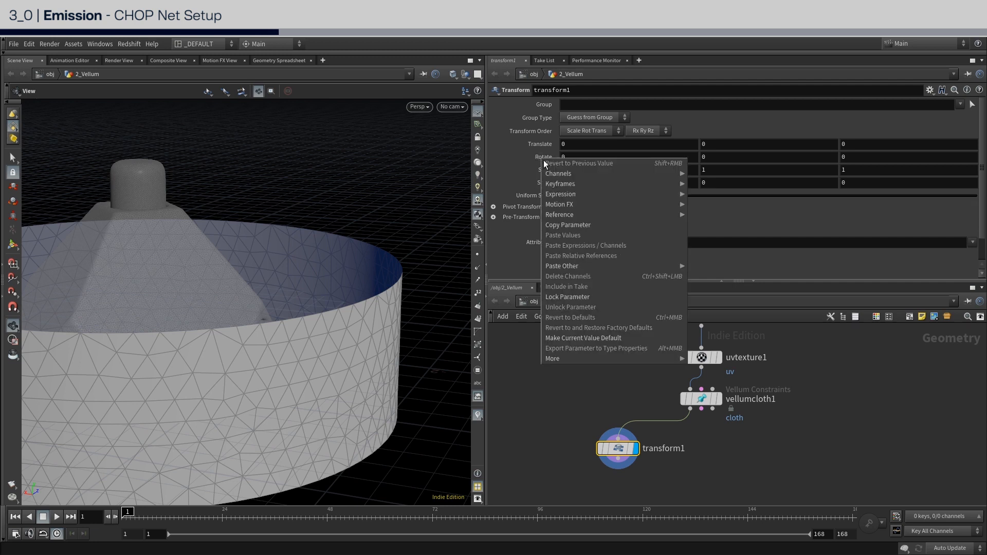
{"action": "mouse_move", "coordinate": [579, 203]}
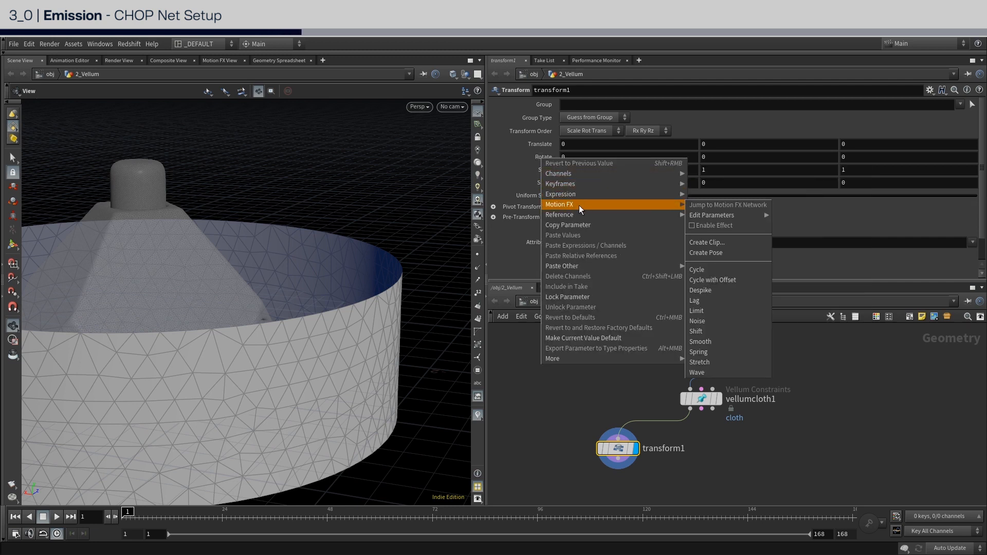
{"action": "mouse_move", "coordinate": [716, 326]}
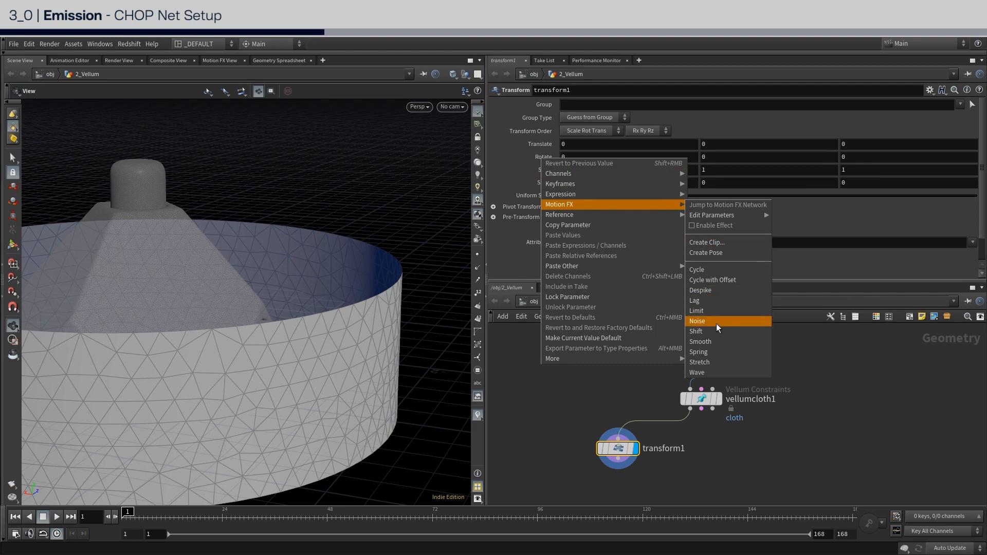
{"action": "left_click", "coordinate": [697, 321]}
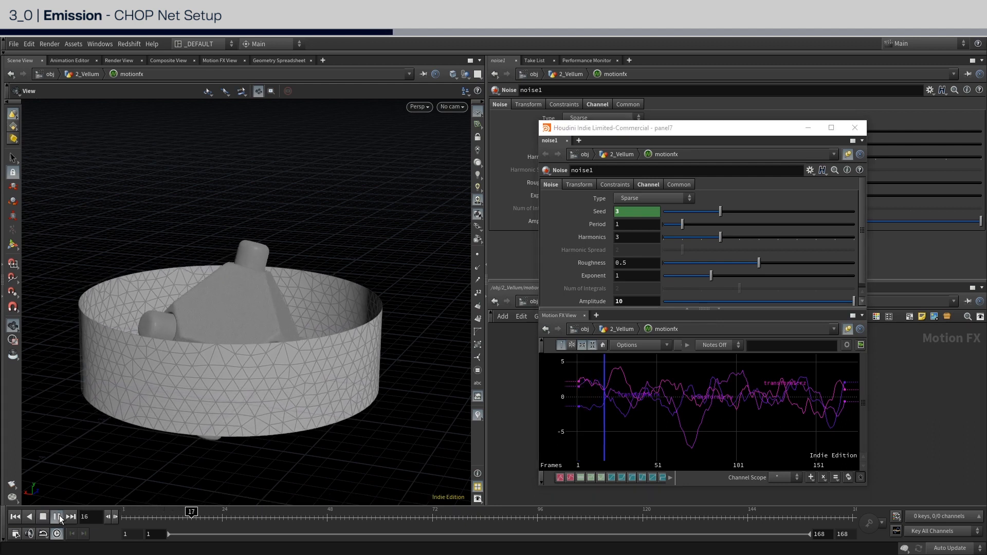
On noise1 set seed $C+5, harmonics 1, exponent 0.75 and amplitude 360, viewing curves in Motion FX View
{"action": "left_click", "coordinate": [58, 516]}
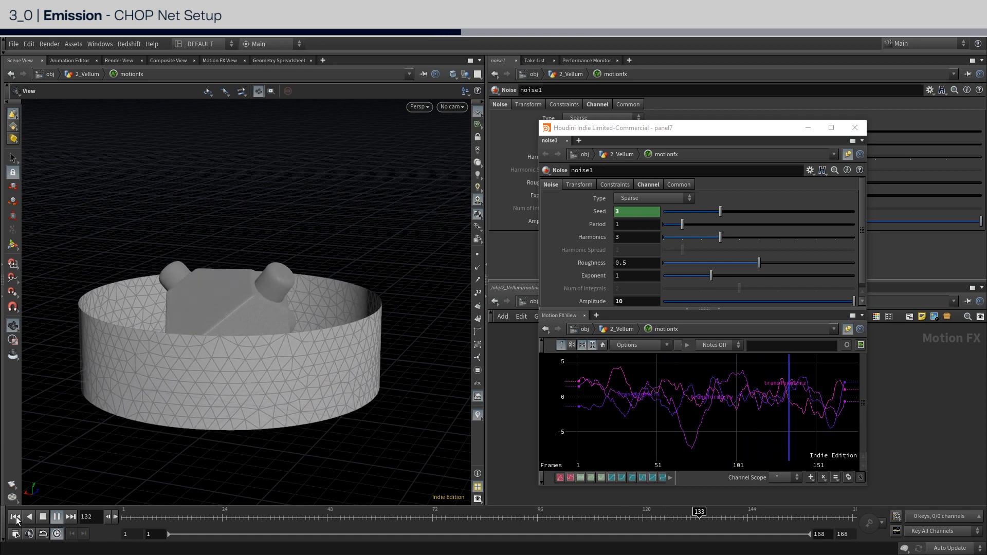
{"action": "left_click", "coordinate": [13, 516]}
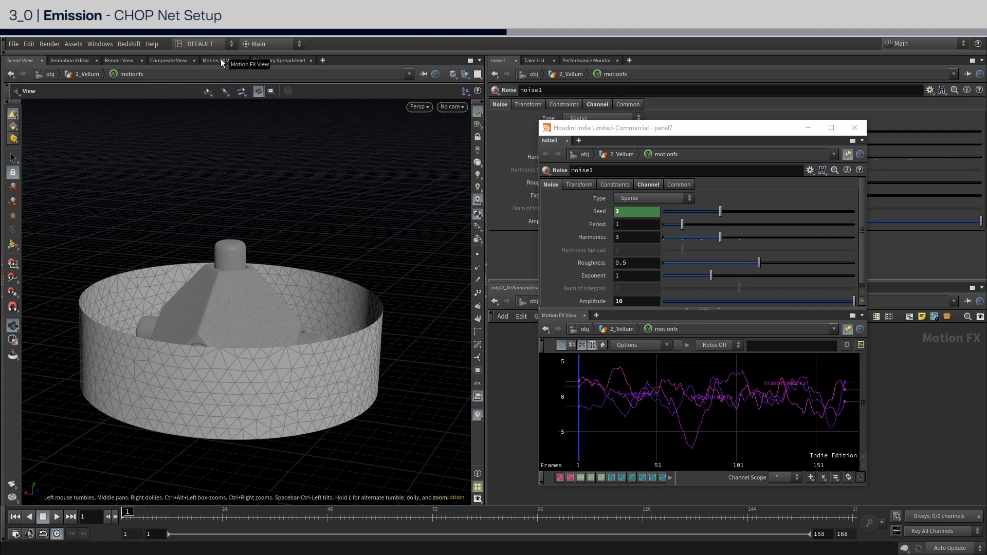
{"action": "left_click", "coordinate": [217, 59]}
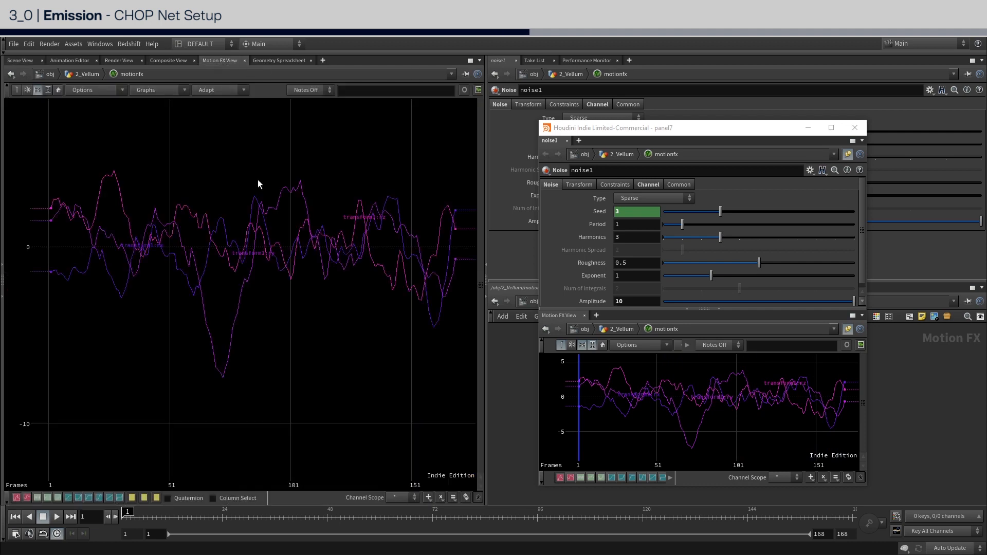
{"action": "type", "text": "$C+5"}
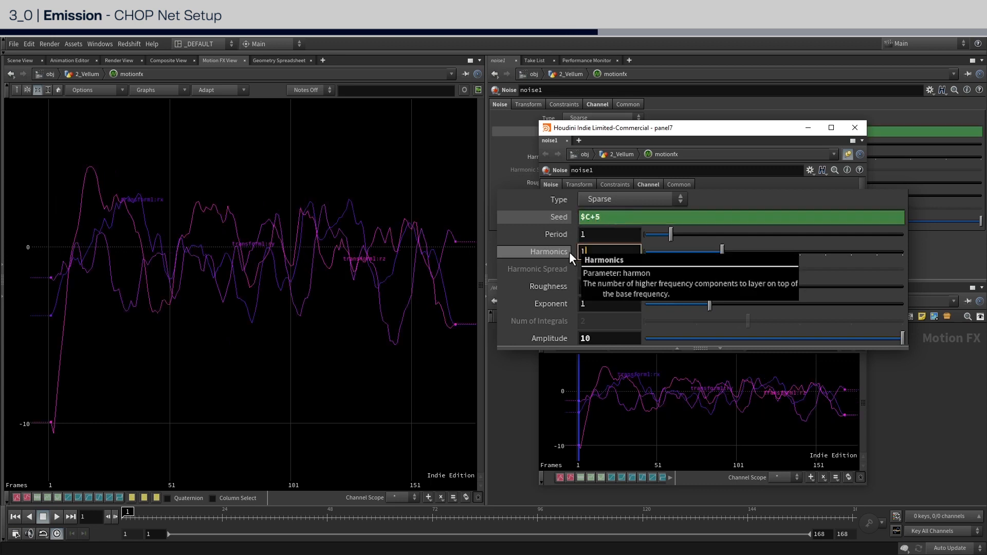
{"action": "left_click", "coordinate": [609, 303]}
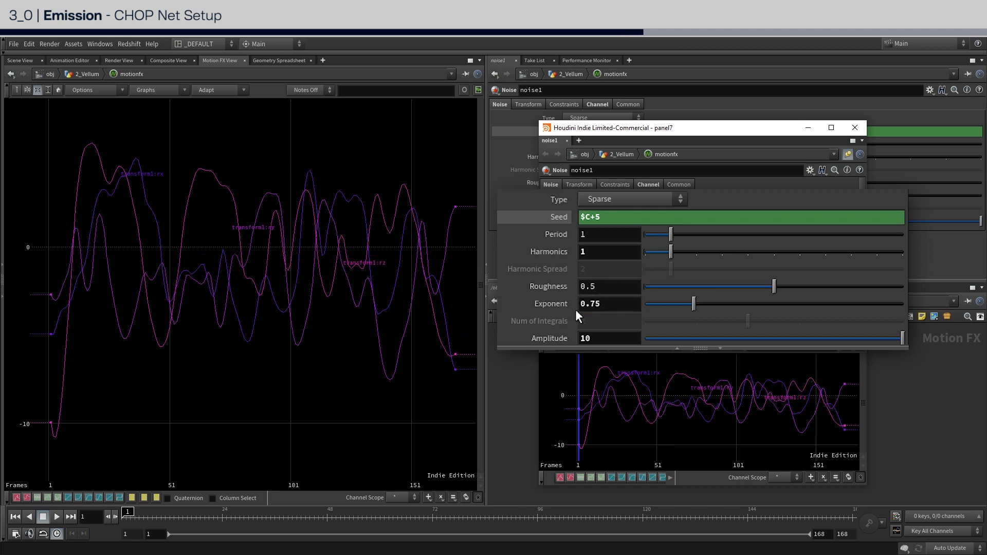
{"action": "left_click", "coordinate": [606, 338]}
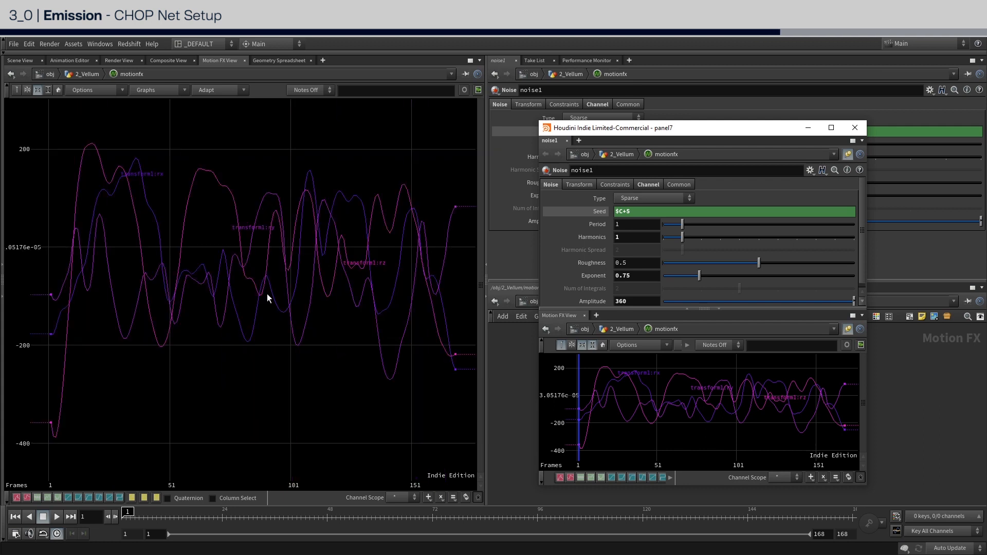
{"action": "mouse_move", "coordinate": [440, 211]}
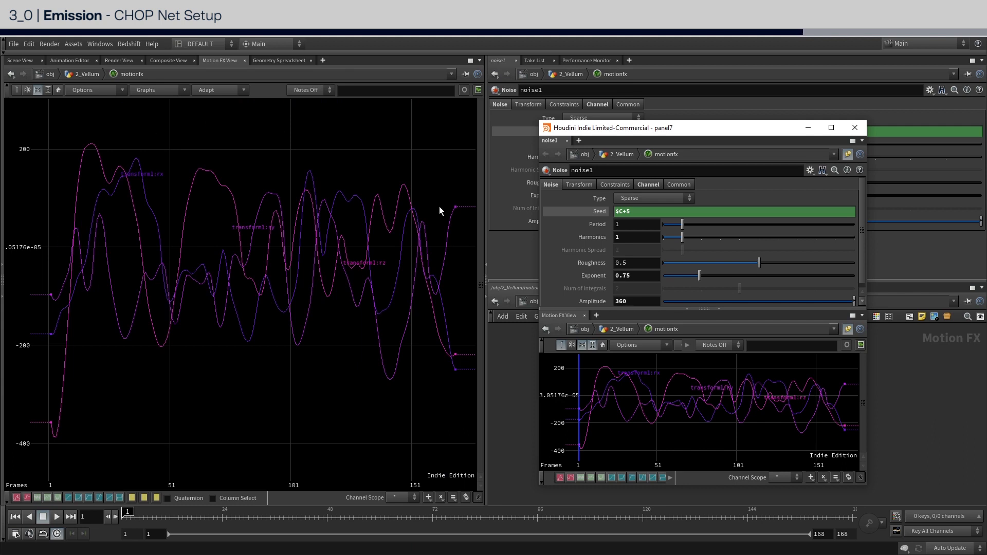
{"action": "mouse_move", "coordinate": [69, 444]}
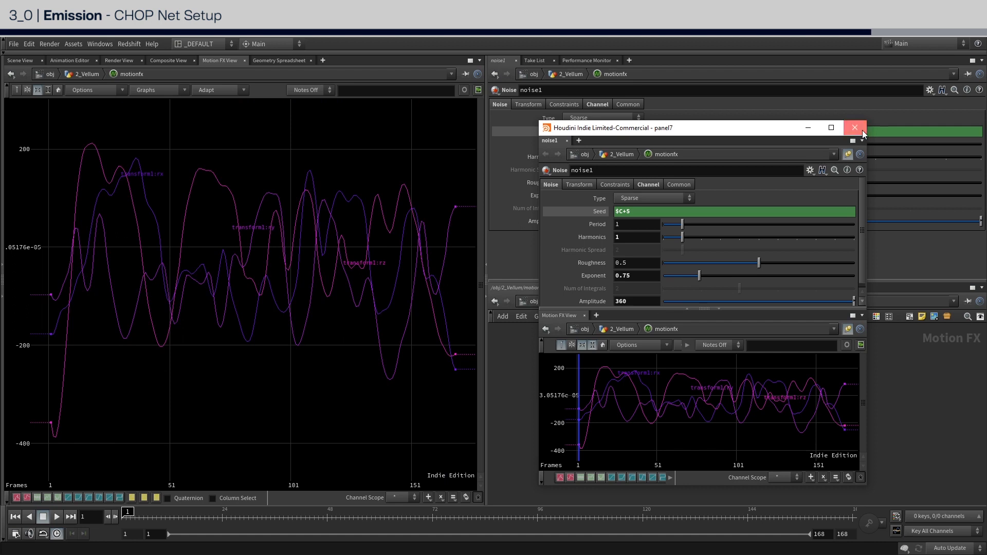
Add a Rest Position node after transform1 with Rest Normals set to Add Normals
{"action": "left_click", "coordinate": [854, 128]}
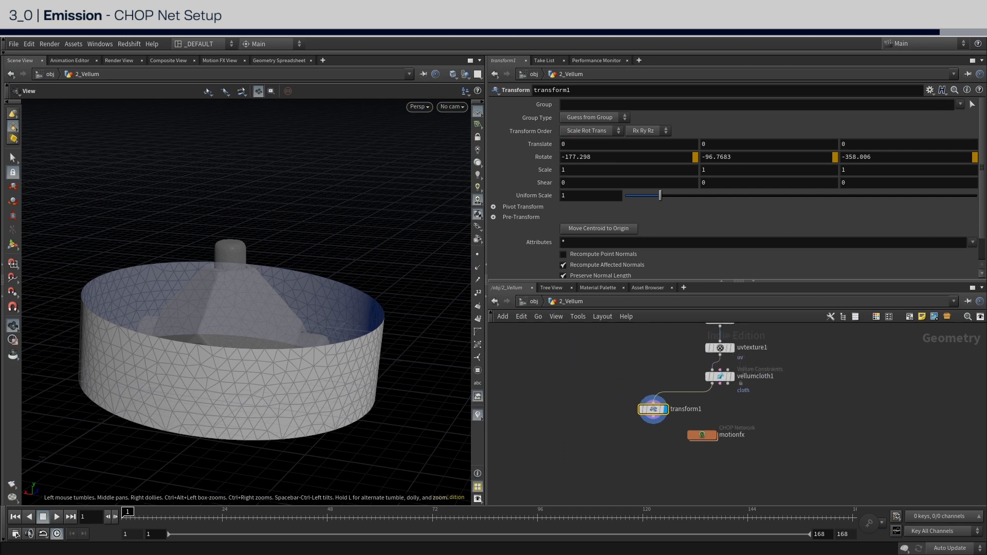
{"action": "left_click", "coordinate": [56, 516]}
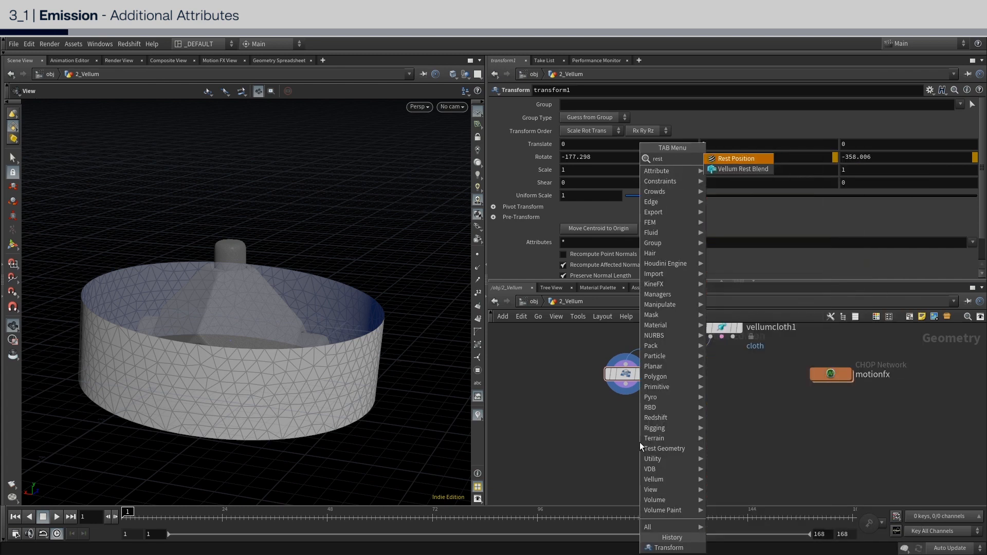
{"action": "left_click", "coordinate": [737, 158]}
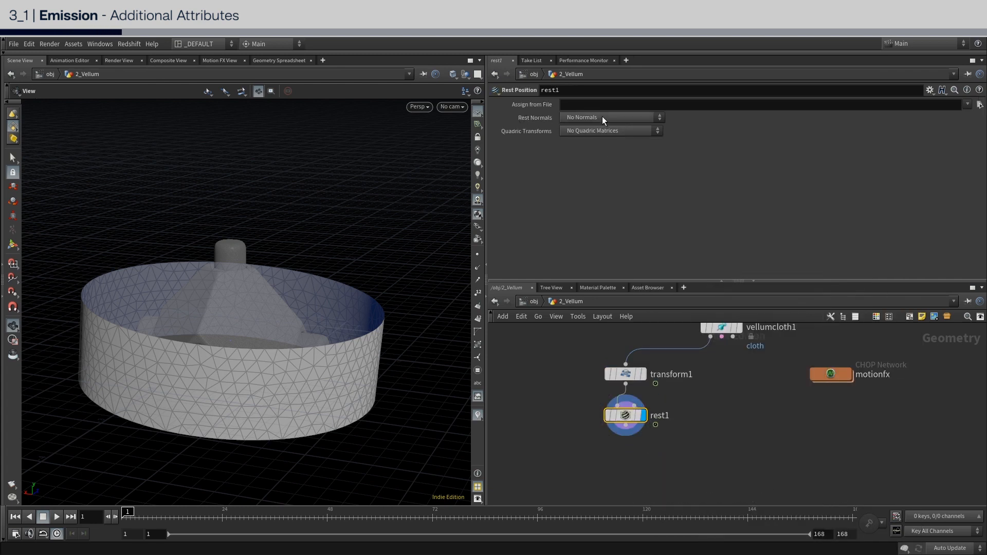
{"action": "left_click", "coordinate": [611, 117]}
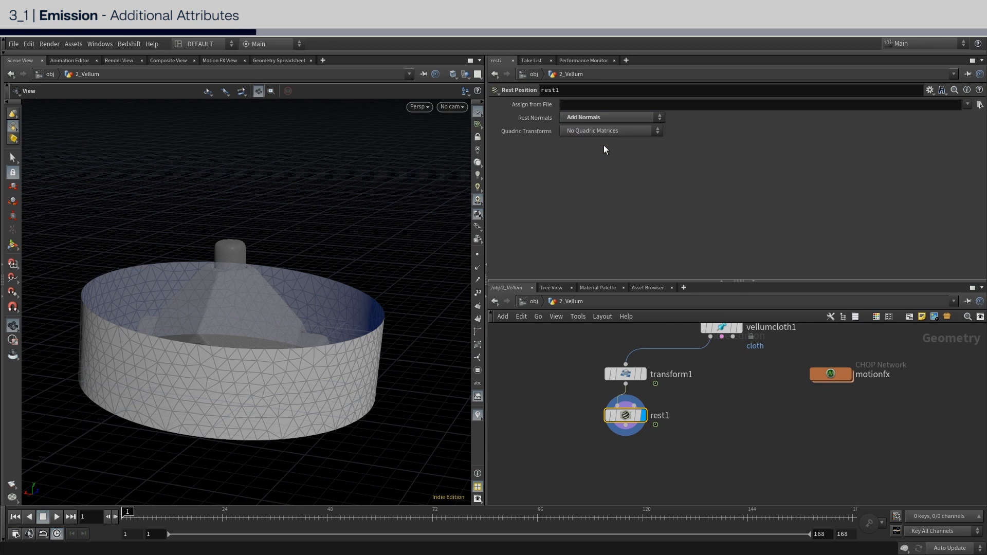
{"action": "mouse_move", "coordinate": [749, 408]}
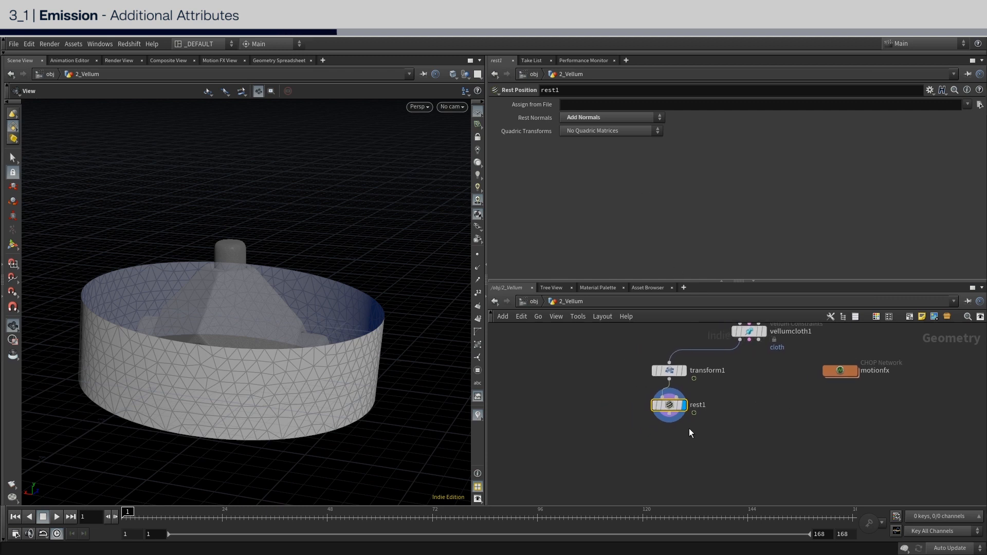
{"action": "mouse_move", "coordinate": [673, 418]}
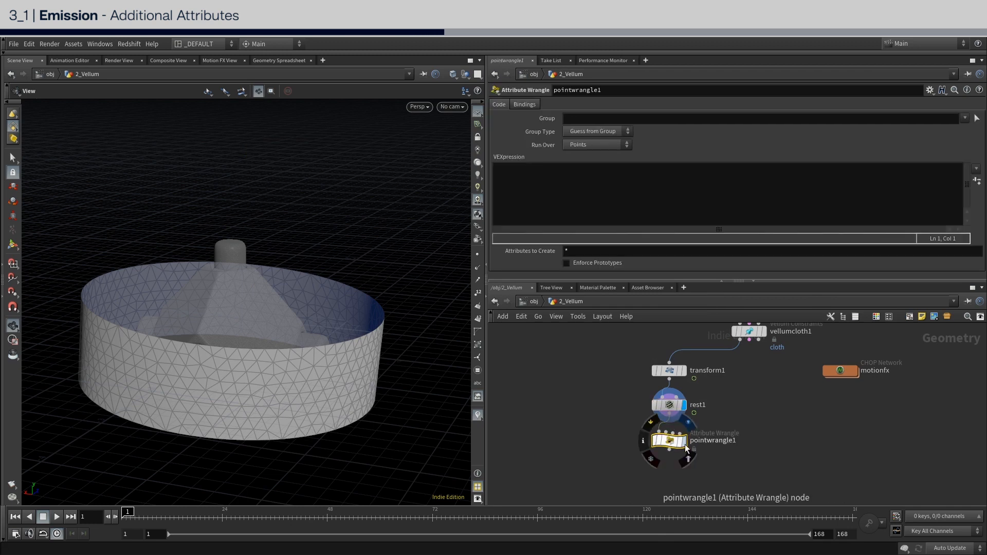
{"action": "mouse_move", "coordinate": [687, 449]}
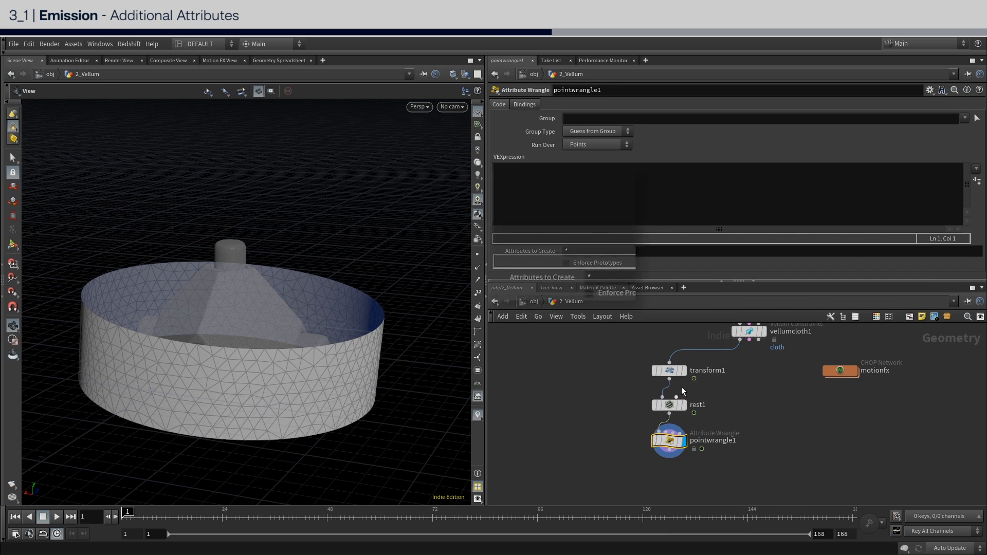
{"action": "type", "text": "f"}
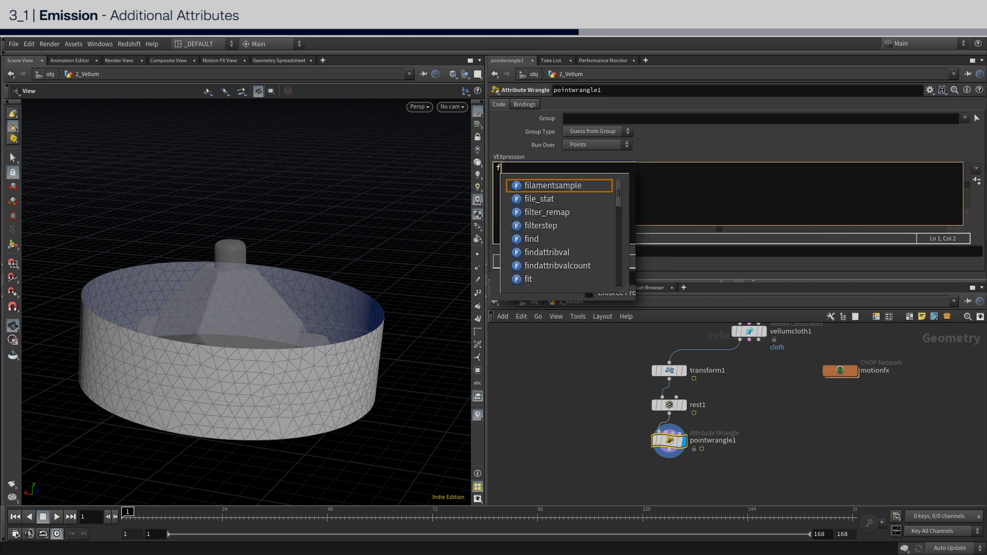
{"action": "type", "text": "@cloth_id"}
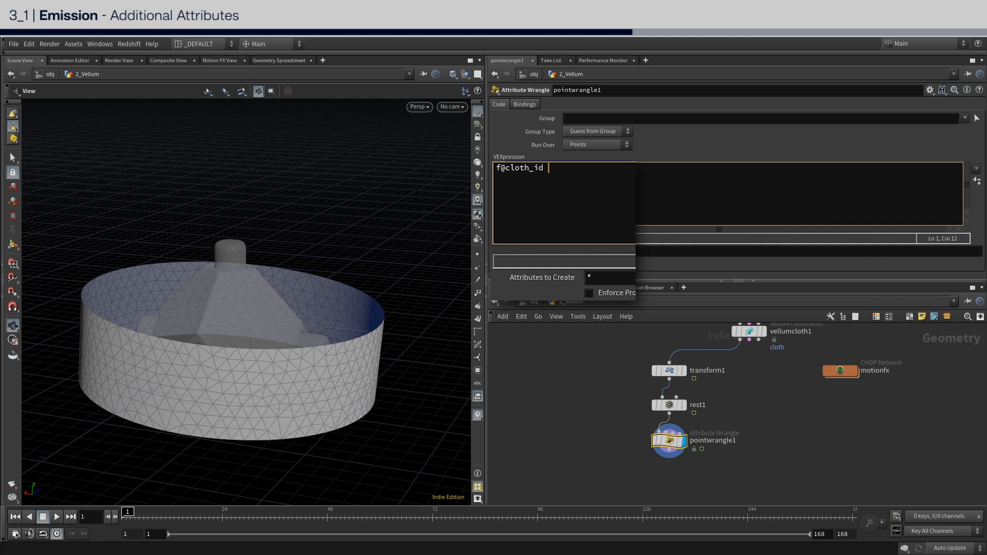
{"action": "type", "text": "= @Frame;"}
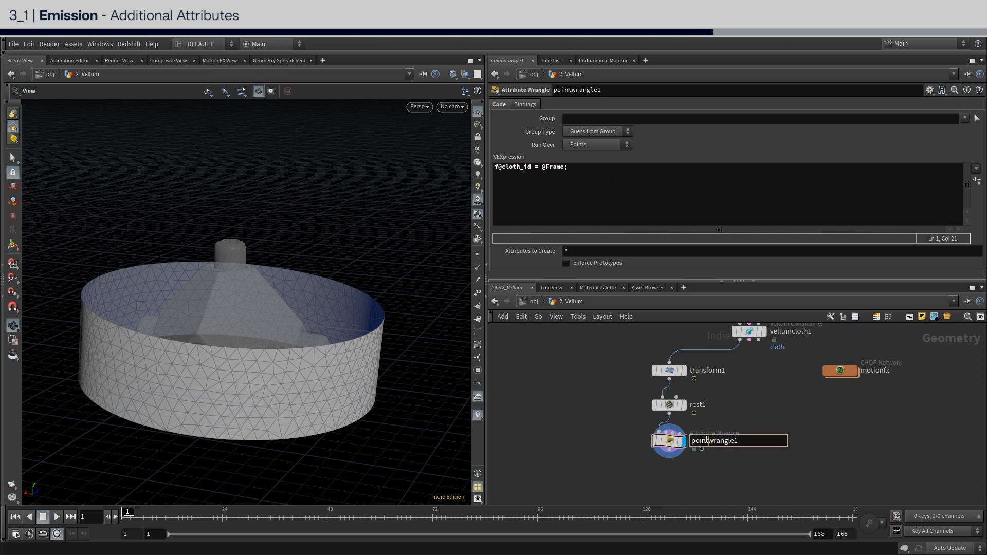
{"action": "type", "text": "cloth_id"}
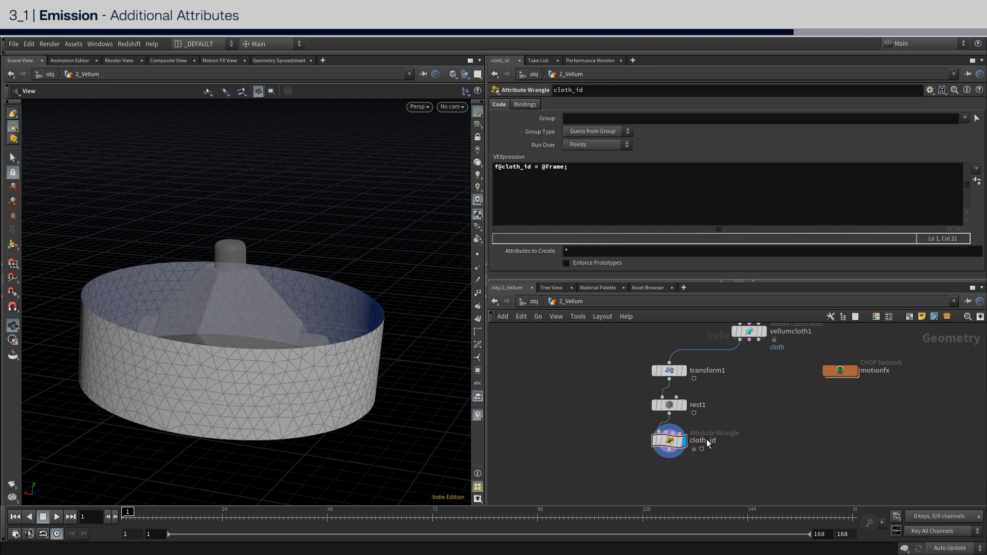
{"action": "mouse_move", "coordinate": [745, 463]}
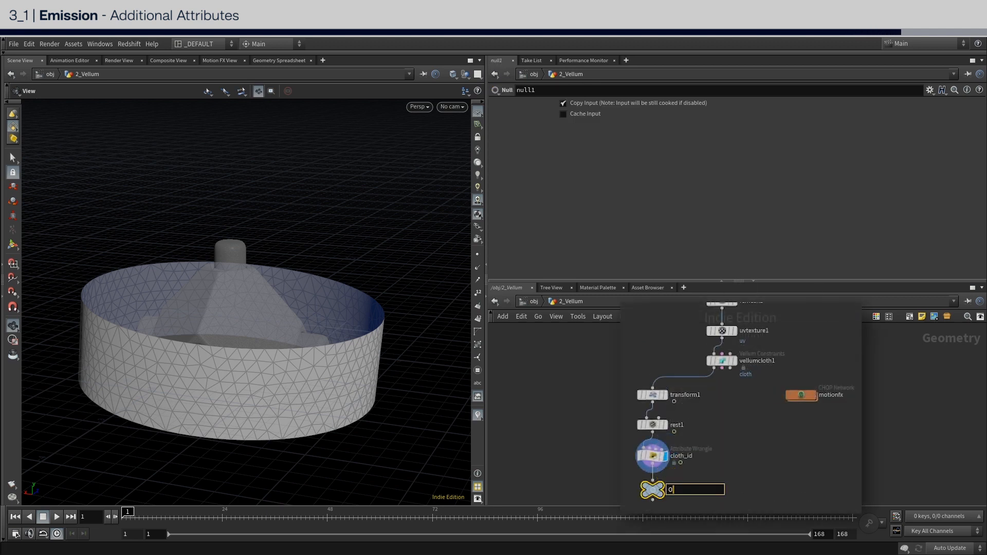
Name the geometry output null OUT_GEO and the constraints null OUT_CONST
{"action": "type", "text": "OUT_GEO"}
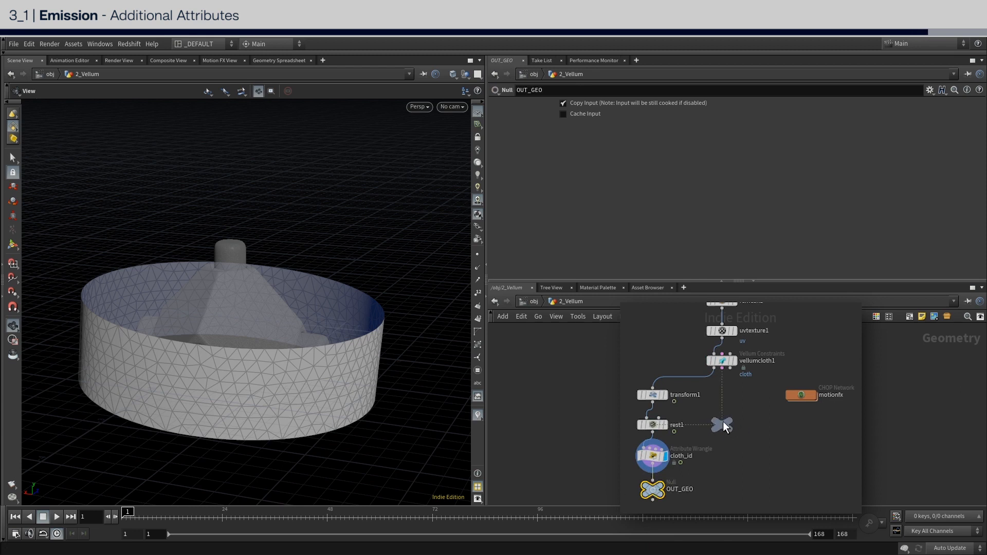
{"action": "double_click", "coordinate": [721, 424]}
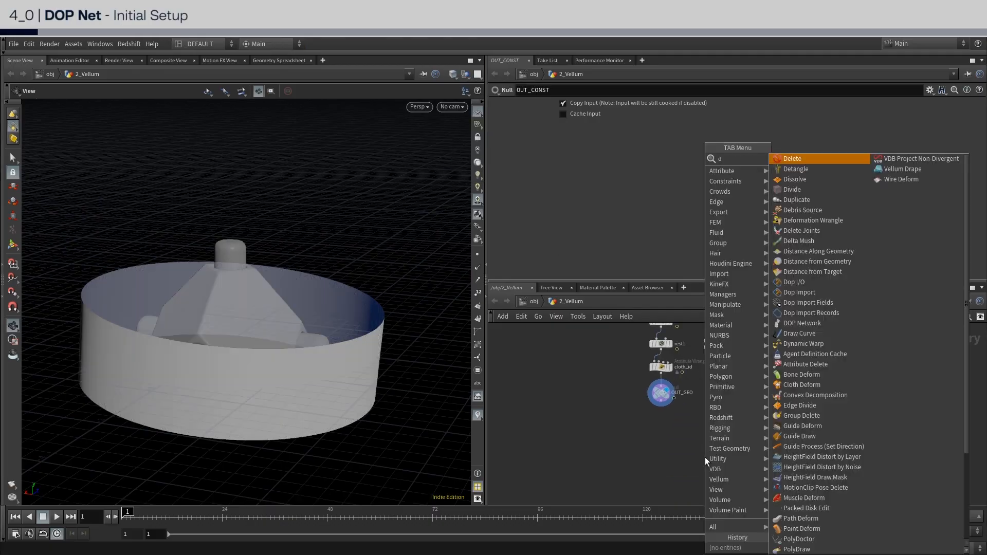
Create the vellum_sim DOP network, point the Vellum source at the cloth geometry, and set POP Drag air resistance to 4
{"action": "left_click", "coordinate": [802, 323]}
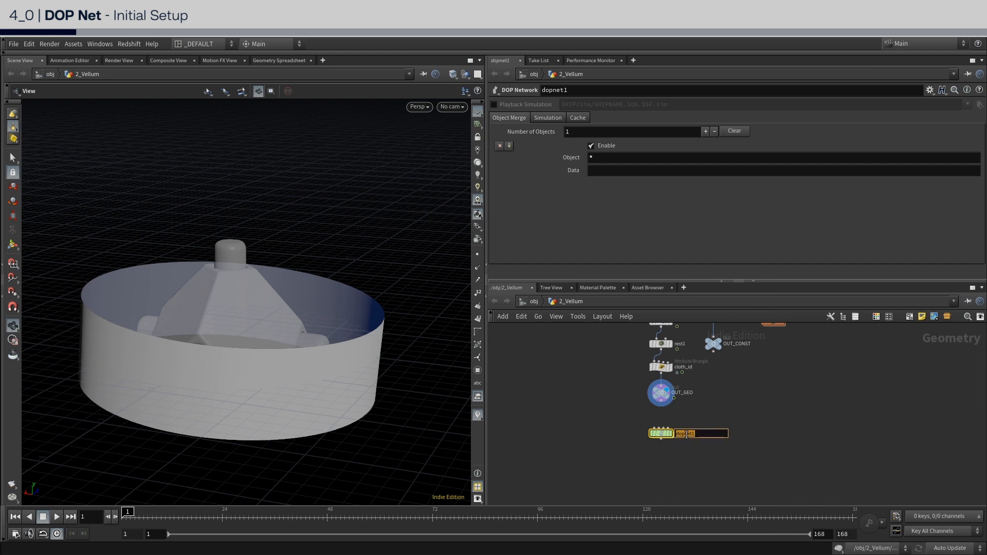
{"action": "type", "text": "vellum_sim"}
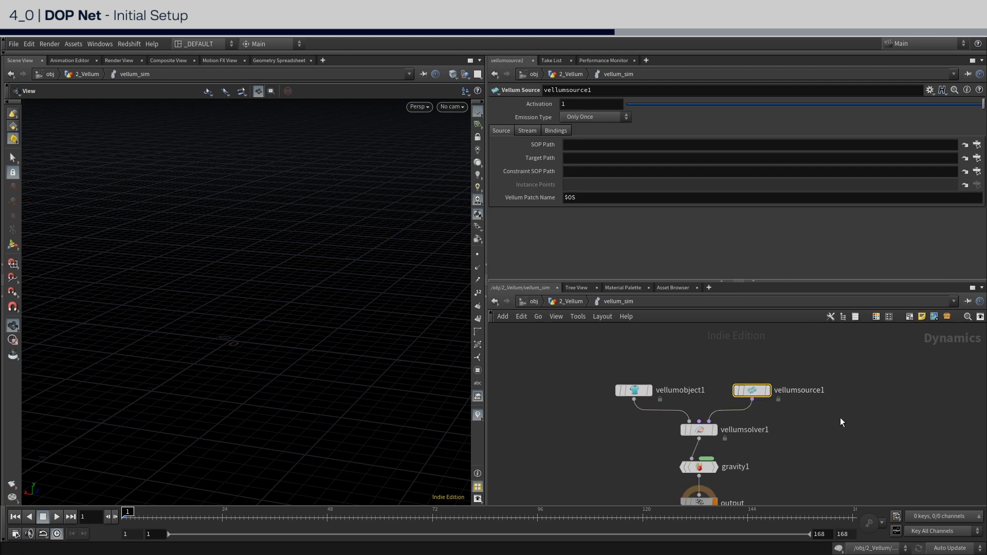
{"action": "left_click", "coordinate": [976, 145]}
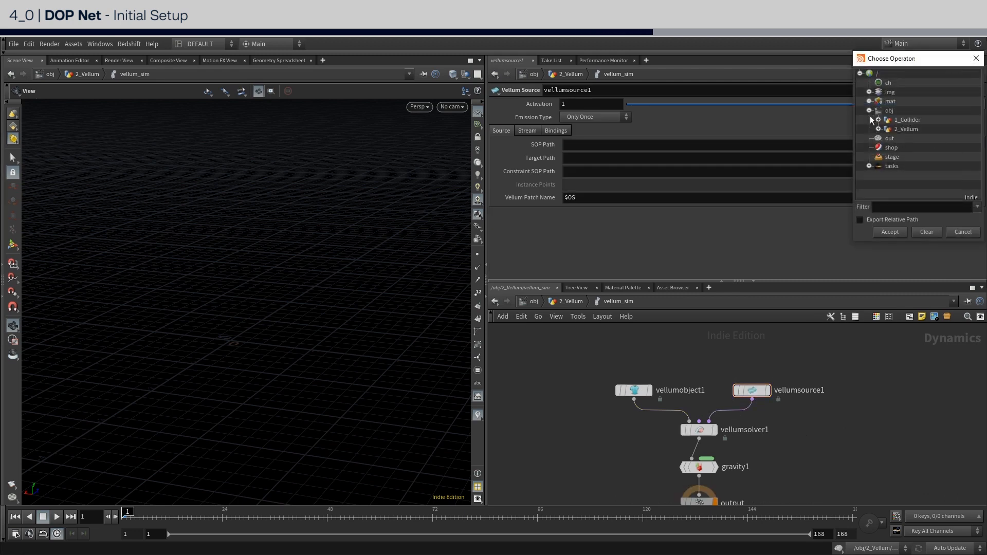
{"action": "left_click", "coordinate": [919, 147]}
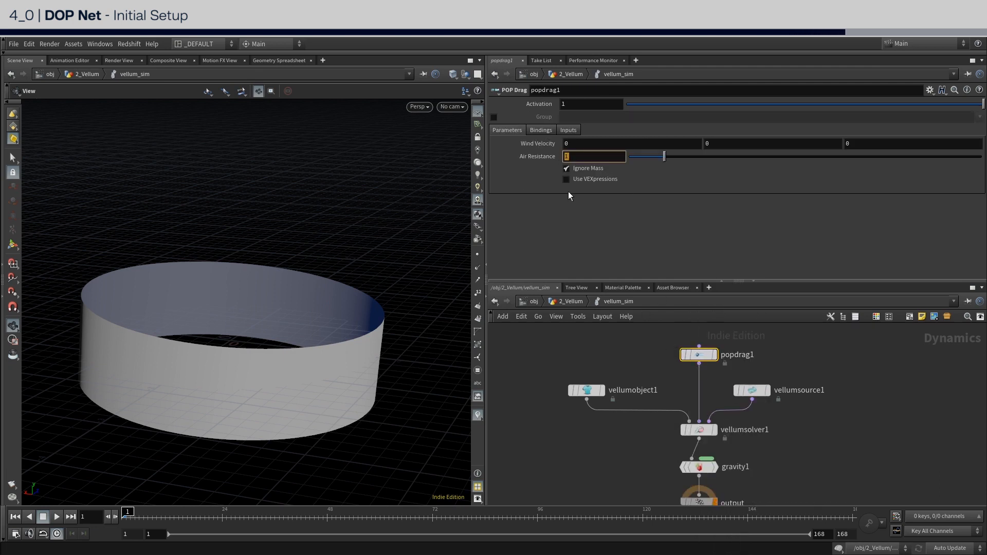
{"action": "left_click_drag", "start_coordinate": [664, 156], "coordinate": [768, 157]}
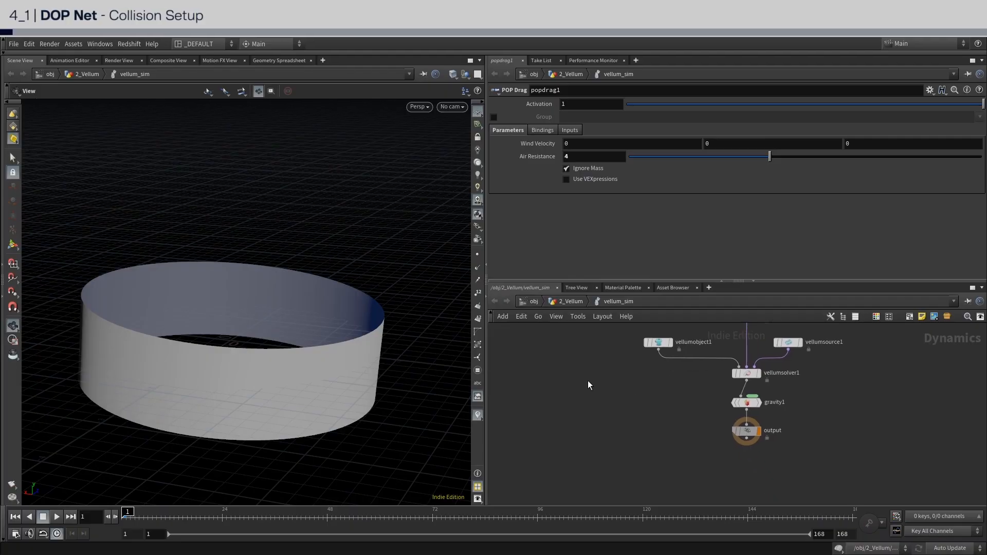
Add a Static Object reading /obj/1_Collider/OUT_Collider and merge it into the cloth simulation
{"action": "left_click", "coordinate": [633, 412]}
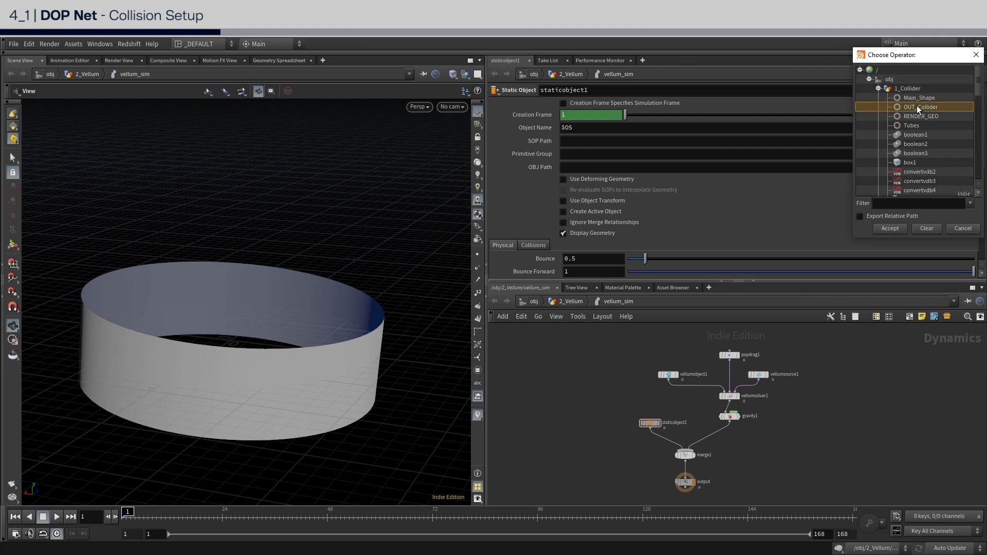
{"action": "left_click", "coordinate": [889, 229]}
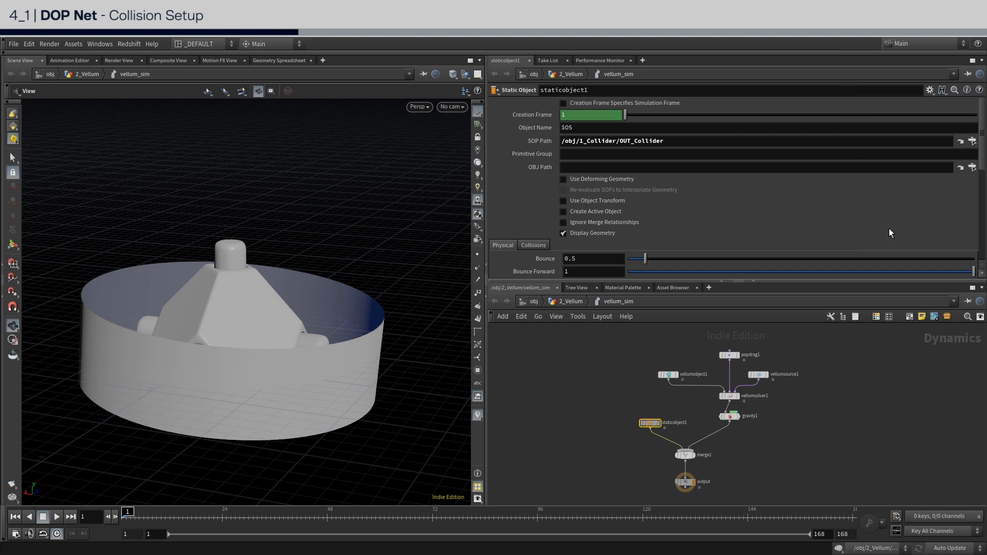
{"action": "mouse_move", "coordinate": [635, 181]}
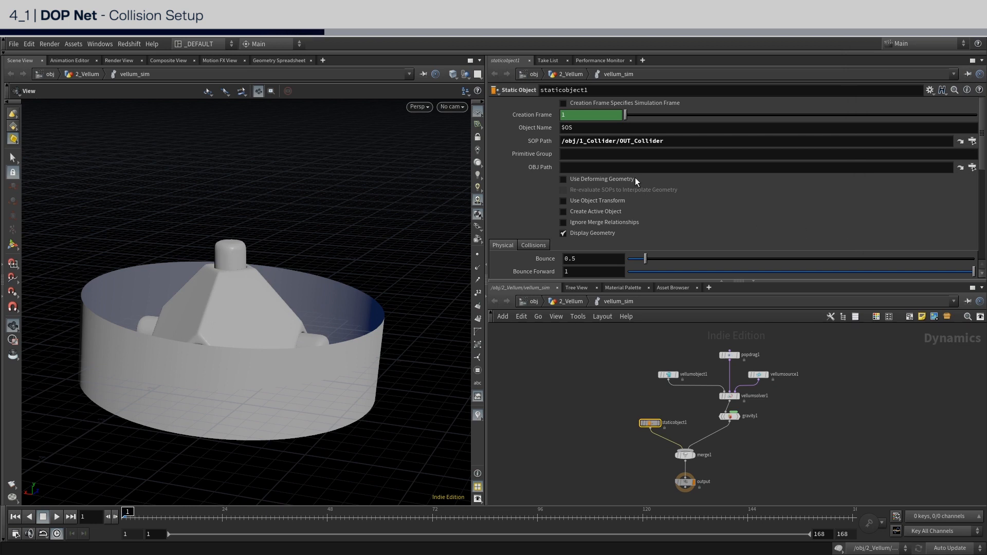
{"action": "left_click", "coordinate": [564, 179]}
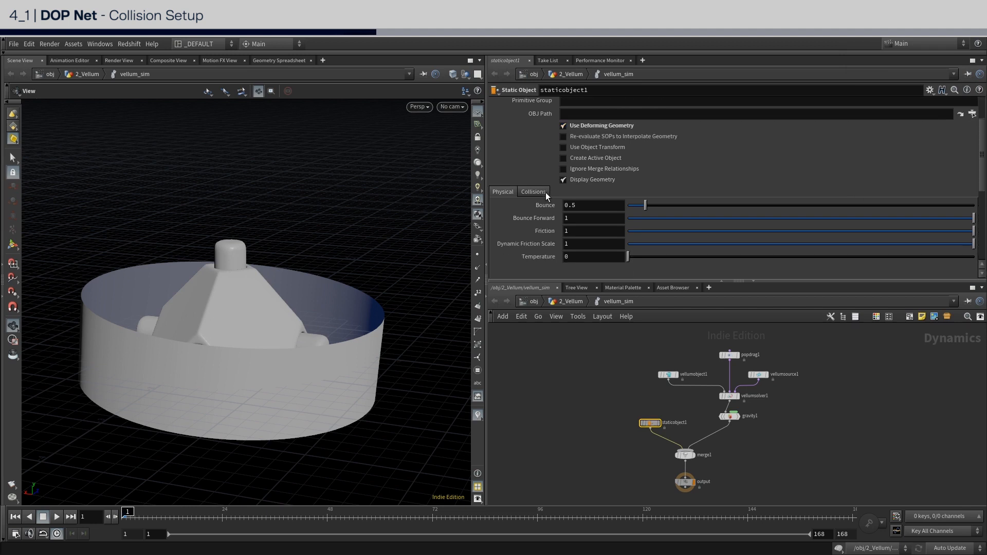
Set staticobject1's physical Bounce 0.1, Bounce Forward 0.8 and Friction 1.5
{"action": "scroll", "scroll_direction": "down", "scroll_amount": 3}
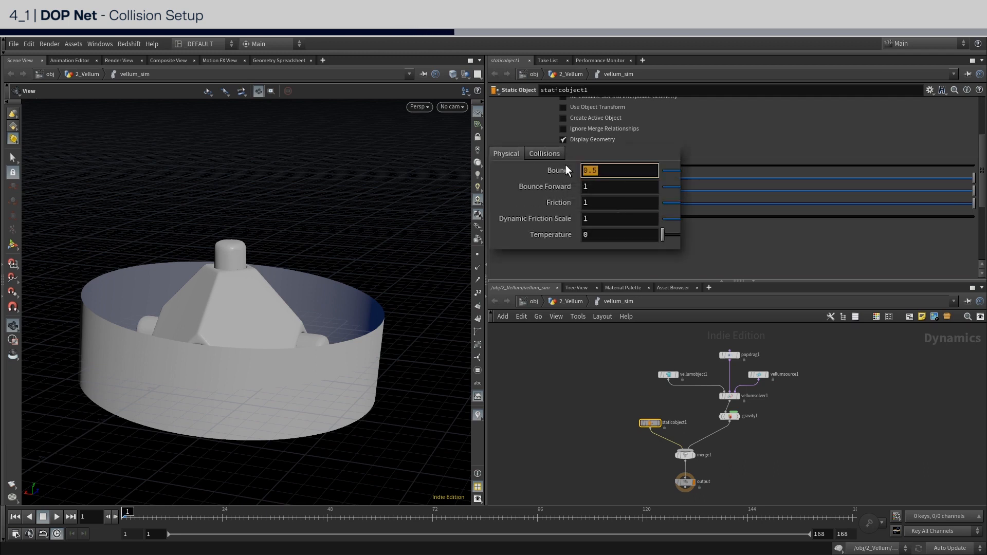
{"action": "left_click", "coordinate": [619, 186]}
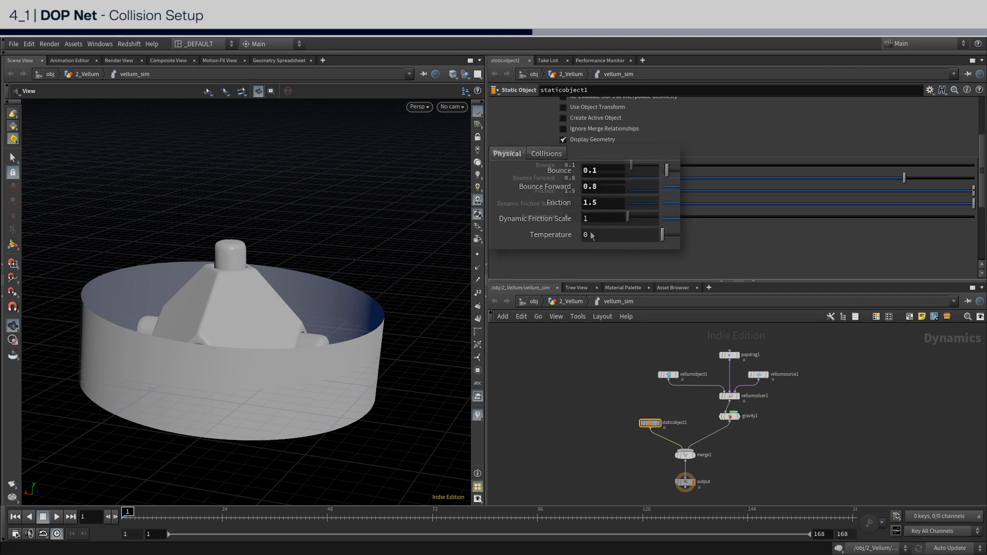
{"action": "left_click", "coordinate": [546, 153]}
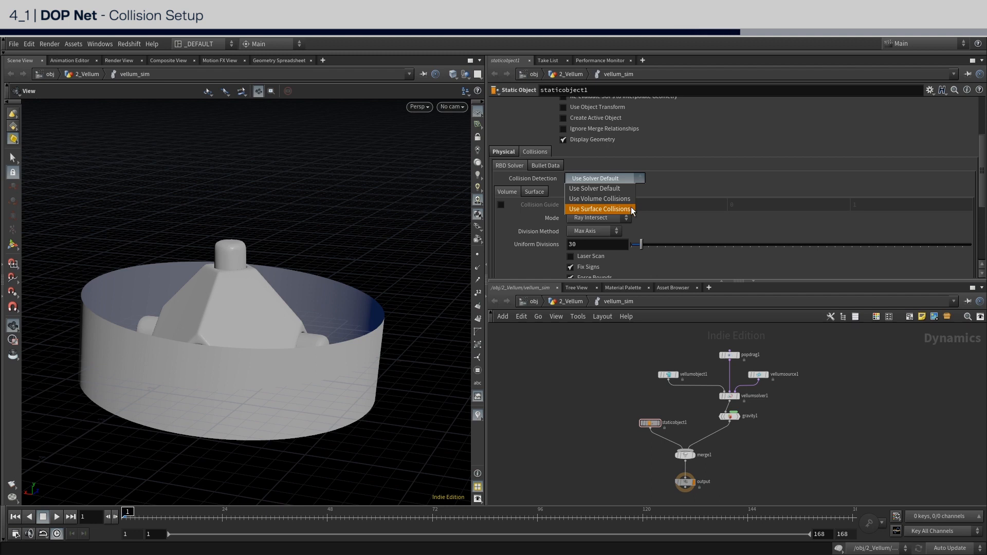
{"action": "mouse_move", "coordinate": [631, 200]}
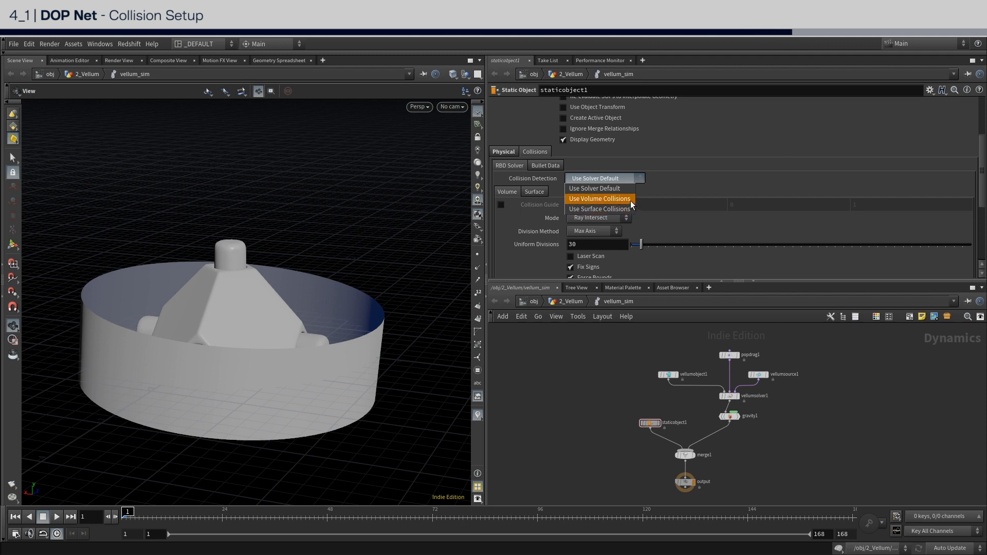
Switch the collider to volume collisions with 100 uniform divisions and a 0.01 surface offset
{"action": "left_click", "coordinate": [600, 198]}
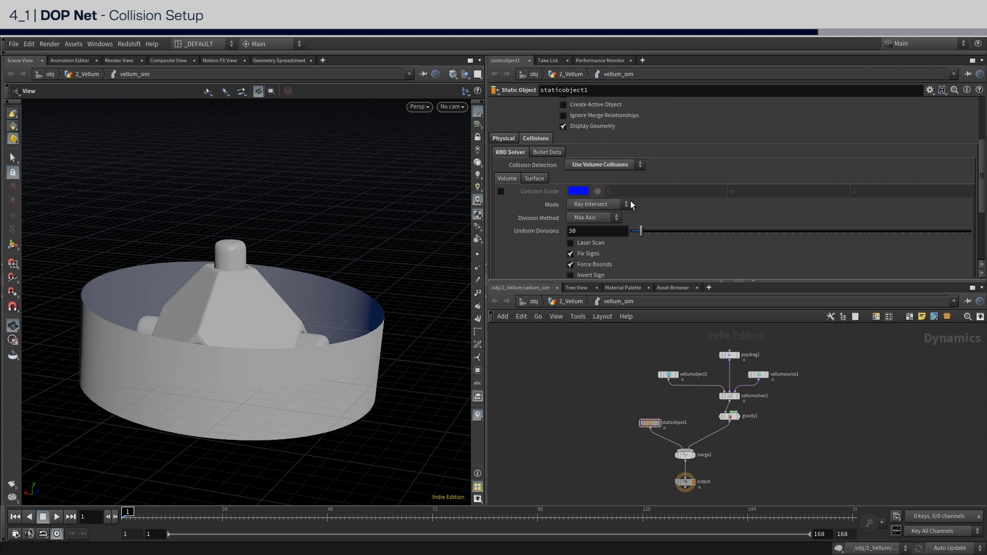
{"action": "scroll", "scroll_direction": "down", "scroll_amount": 3}
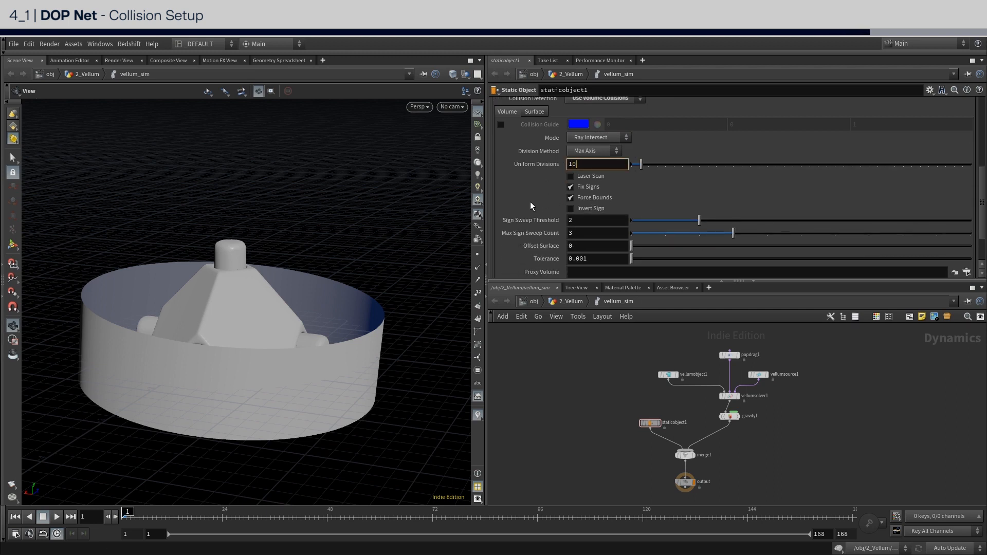
{"action": "type", "text": "100"}
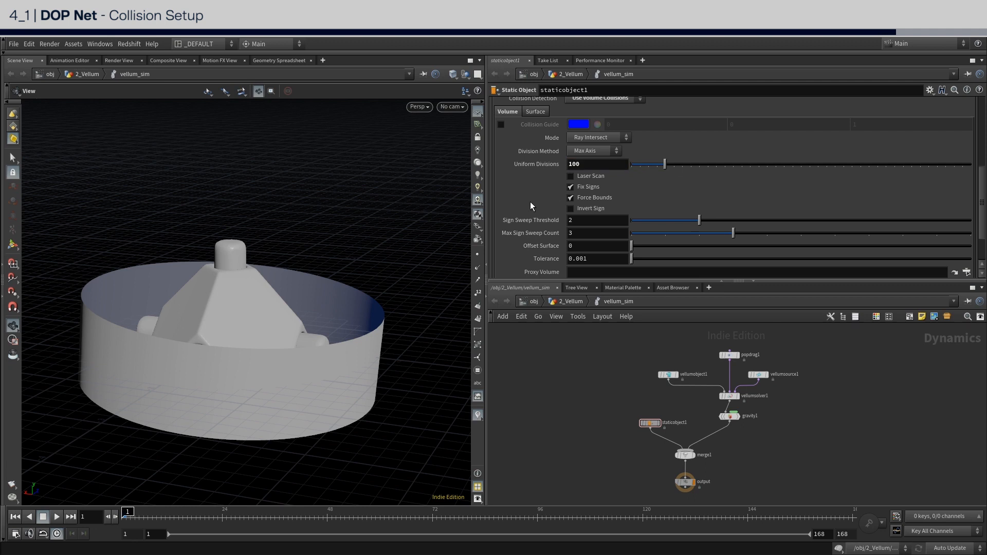
{"action": "left_click", "coordinate": [598, 246]}
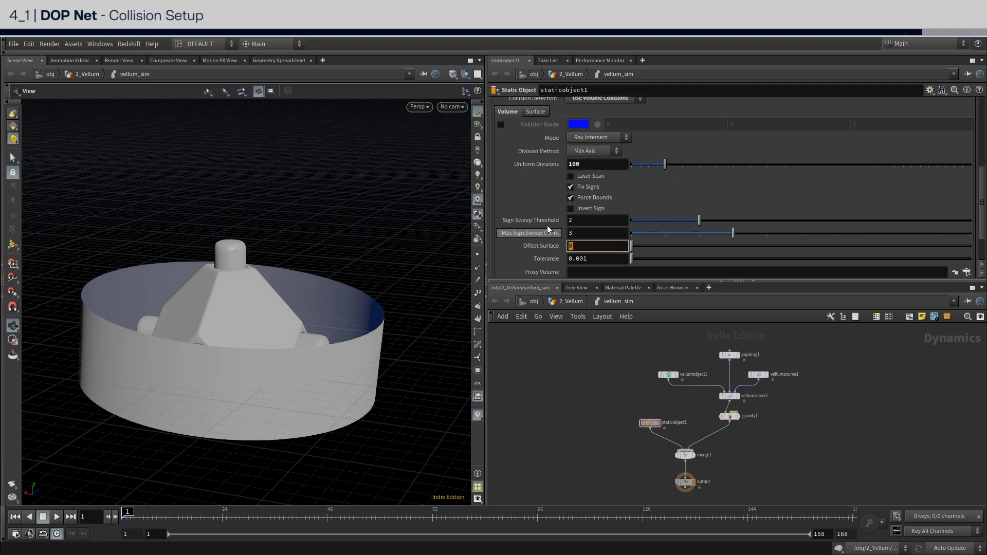
{"action": "type", "text": "0.0"}
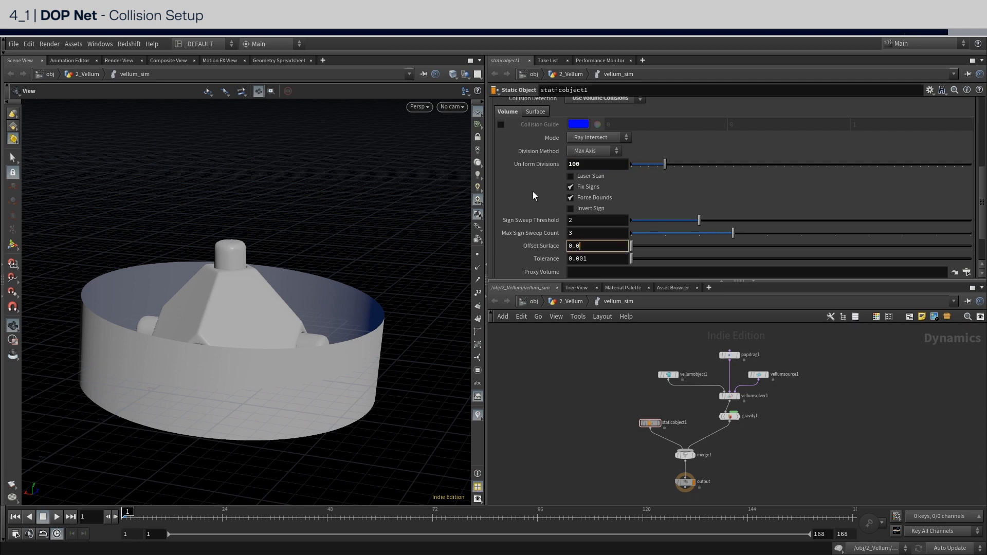
{"action": "type", "text": "0.01"}
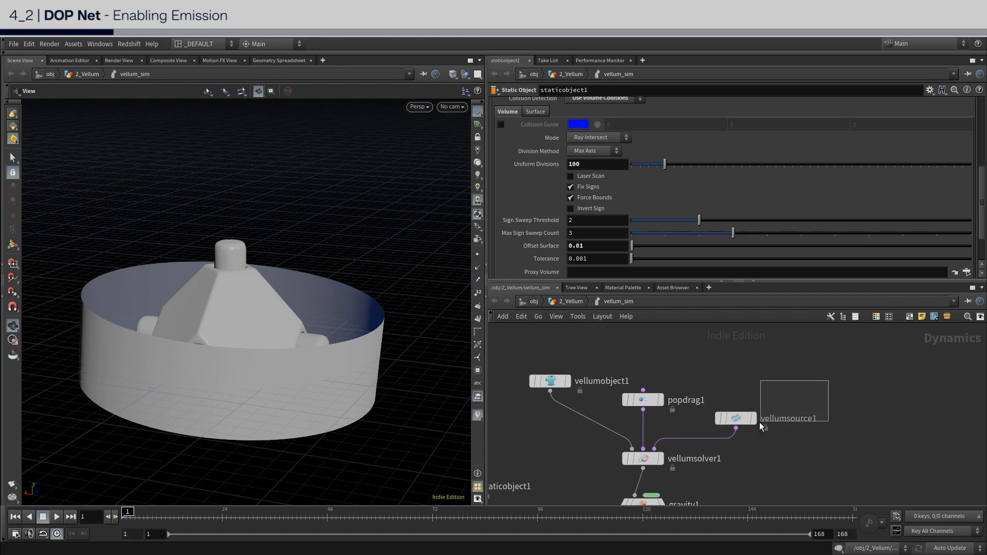
Set vellumsource1's Emission Type to Continuous
{"action": "left_click", "coordinate": [735, 417]}
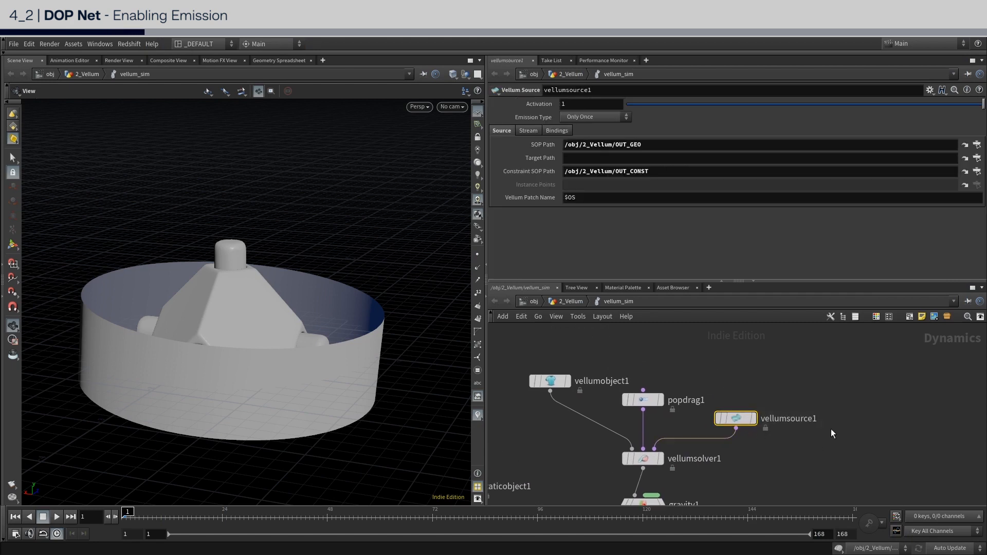
{"action": "mouse_move", "coordinate": [620, 120]}
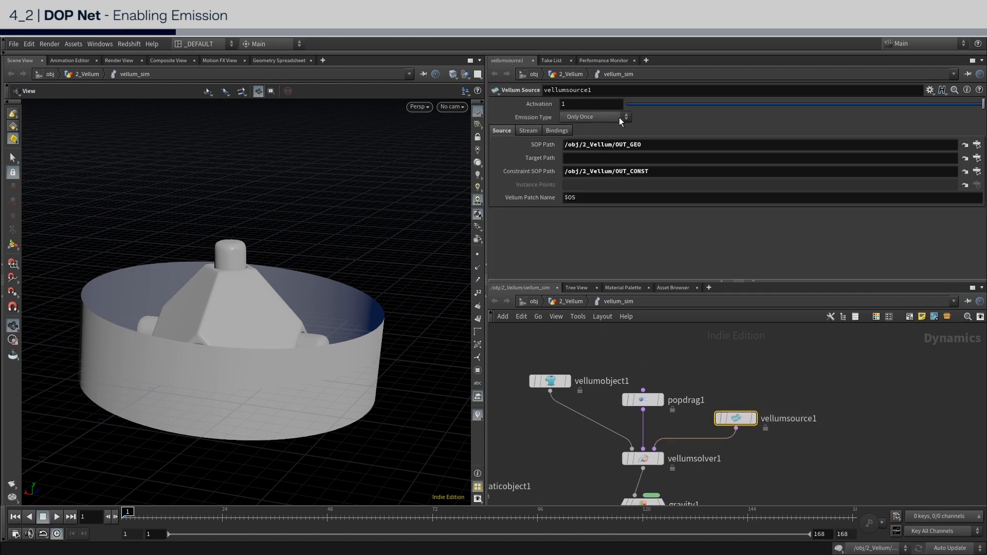
{"action": "left_click", "coordinate": [596, 117]}
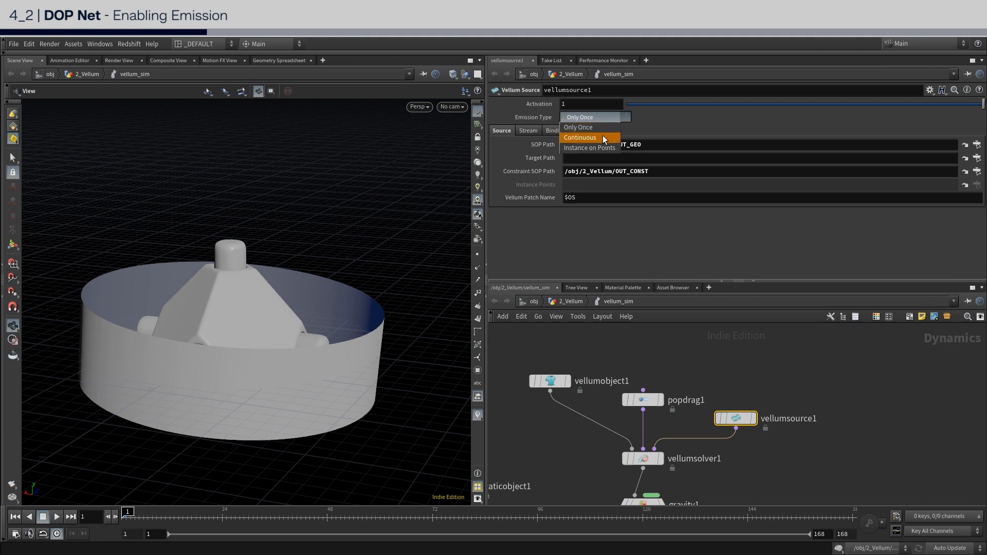
{"action": "left_click", "coordinate": [580, 138]}
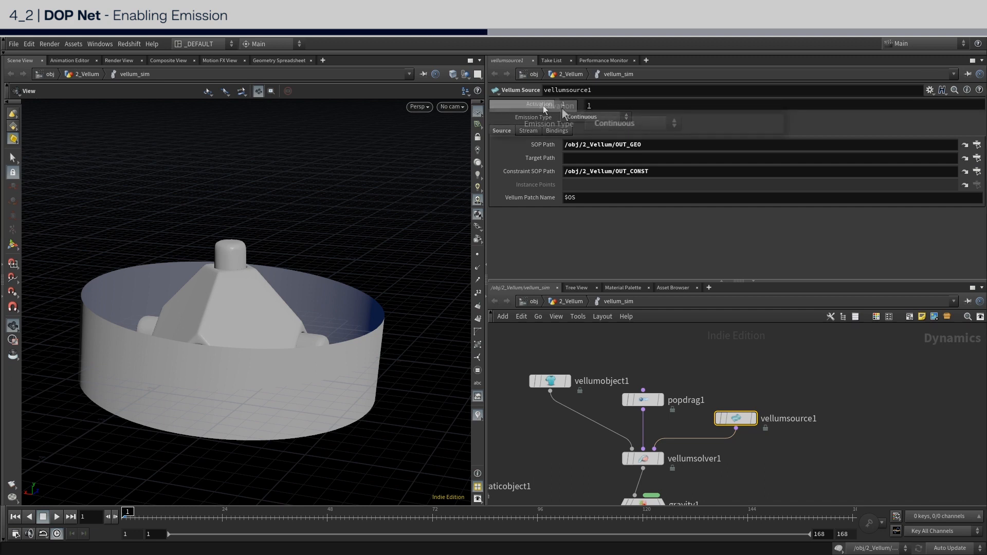
Enter the activation expression $FF % 8 == 0 && $FF <= 144
{"action": "type", "text": "$FF % 8"}
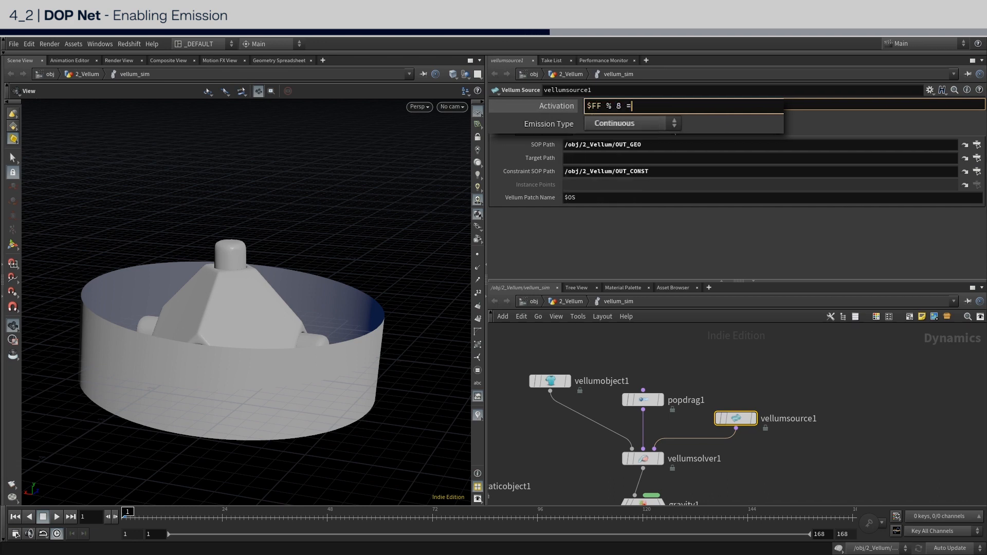
{"action": "type", "text": "= 0 &"}
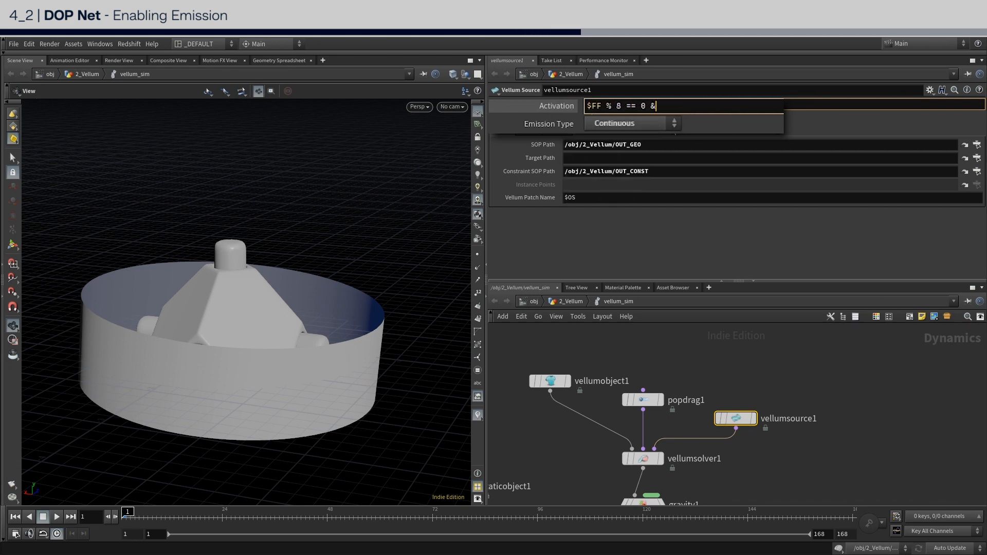
{"action": "type", "text": "&"}
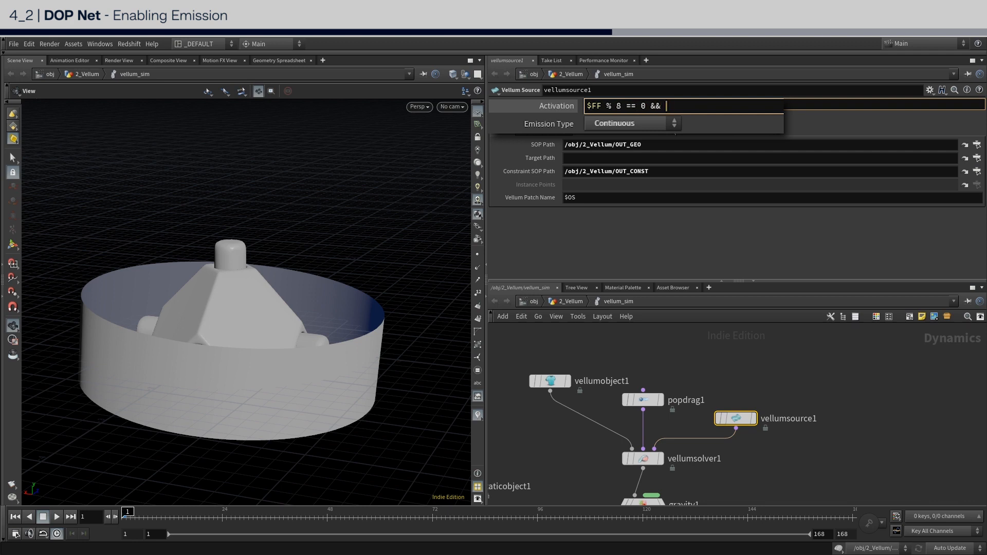
{"action": "type", "text": "$FF <="}
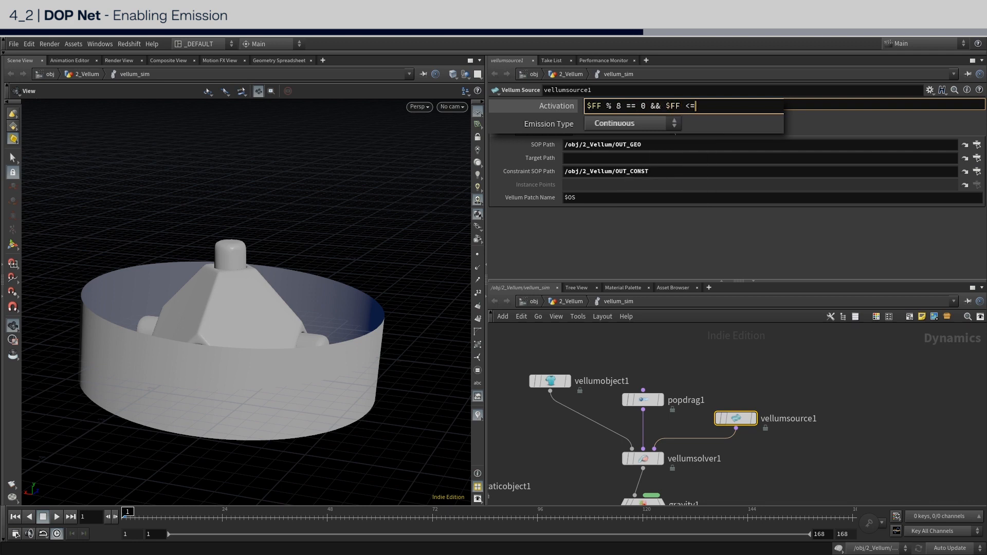
{"action": "type", "text": "144"}
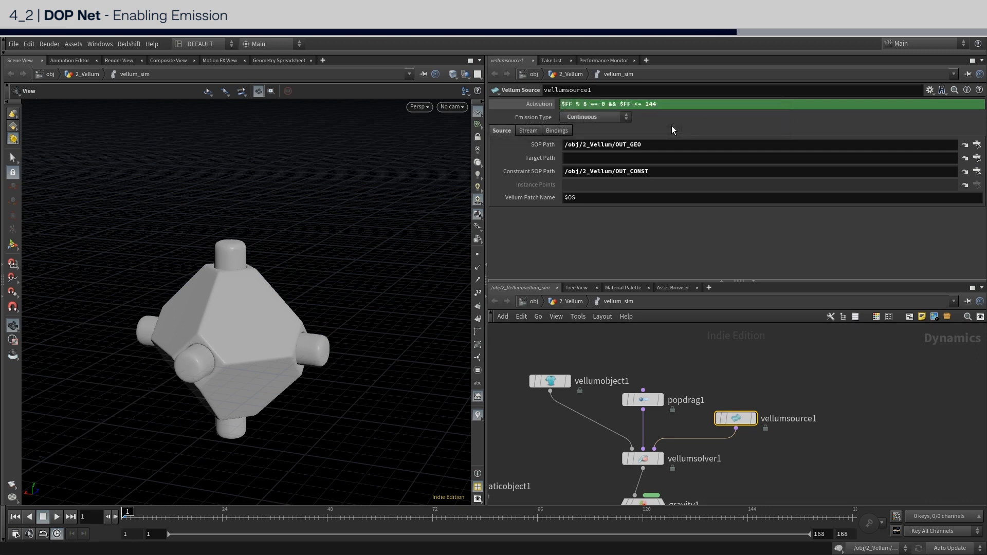
{"action": "mouse_move", "coordinate": [693, 454]}
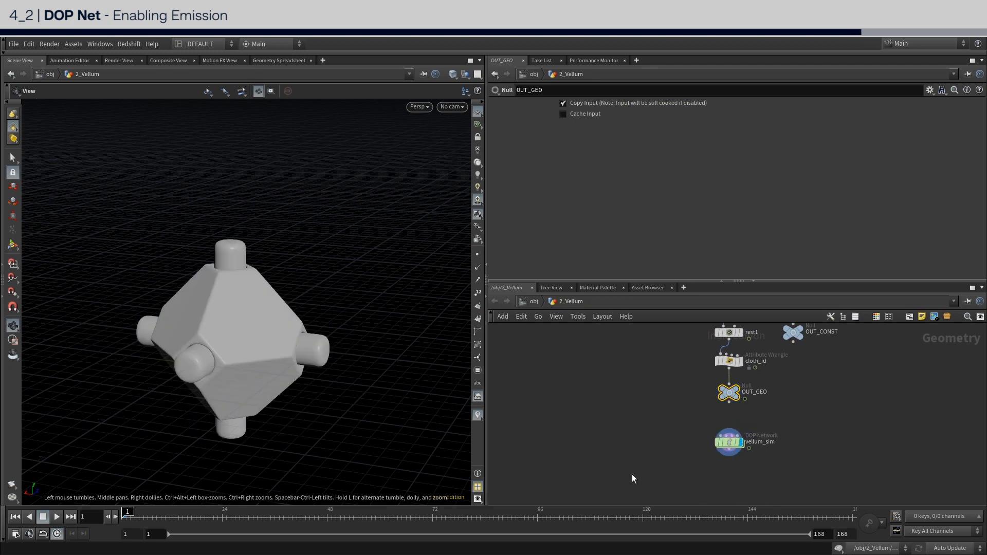
Play the simulation in 2_Vellum to watch the cloth strips wrap the collider, then stop playback
{"action": "left_click", "coordinate": [56, 517]}
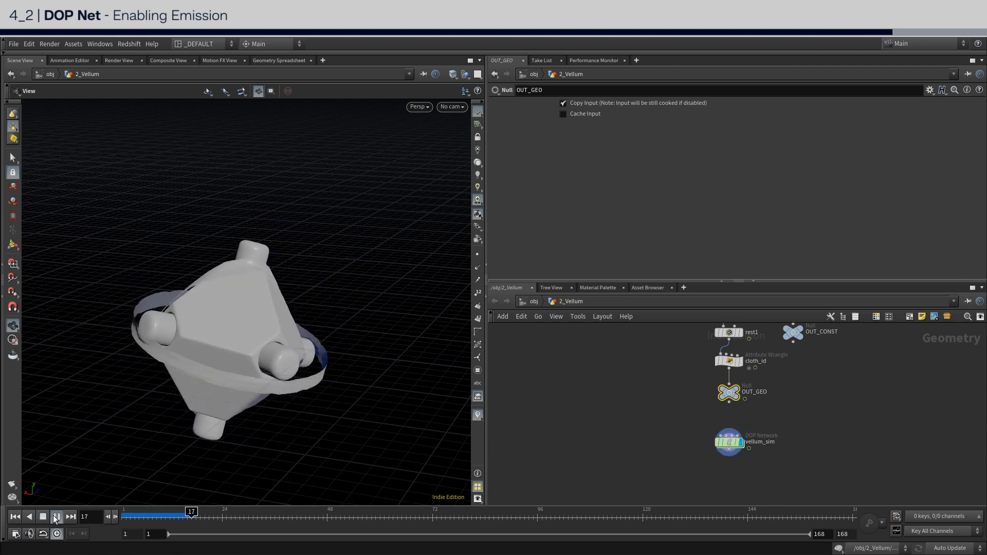
{"action": "left_click", "coordinate": [55, 516]}
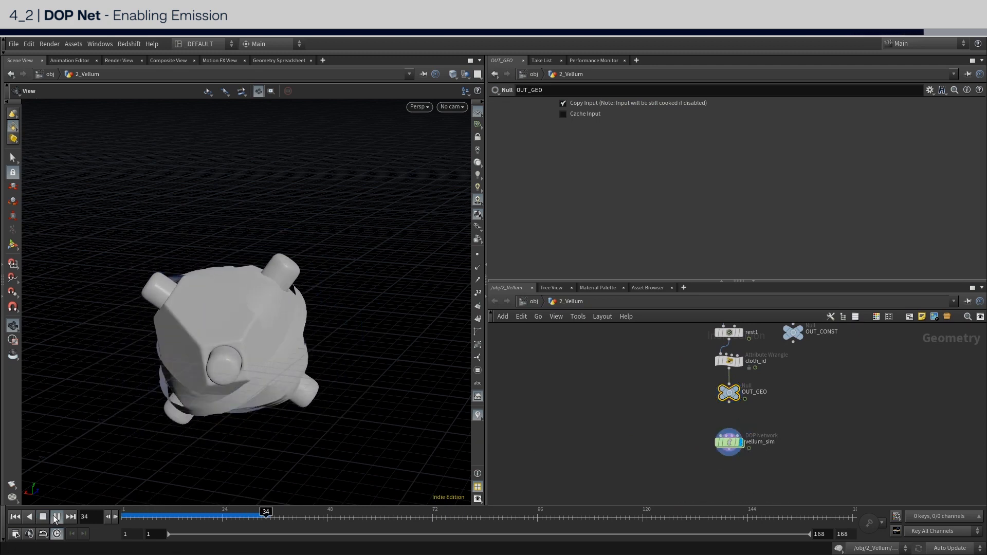
{"action": "left_click", "coordinate": [56, 516]}
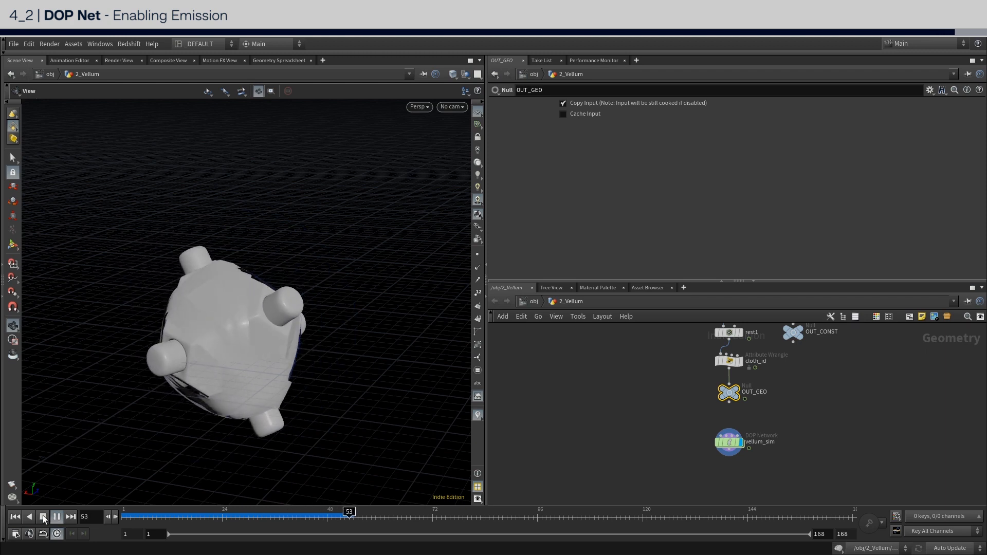
{"action": "left_click", "coordinate": [15, 516]}
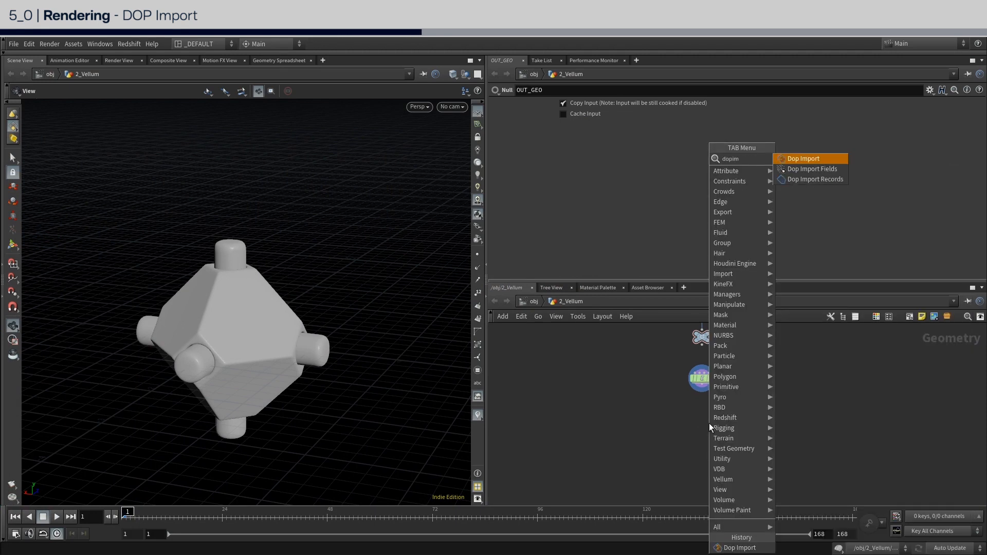
Add a DOP Import reading vellumobject1 from ../vellum_sim, fetching geometry from the DOP network
{"action": "left_click", "coordinate": [803, 158]}
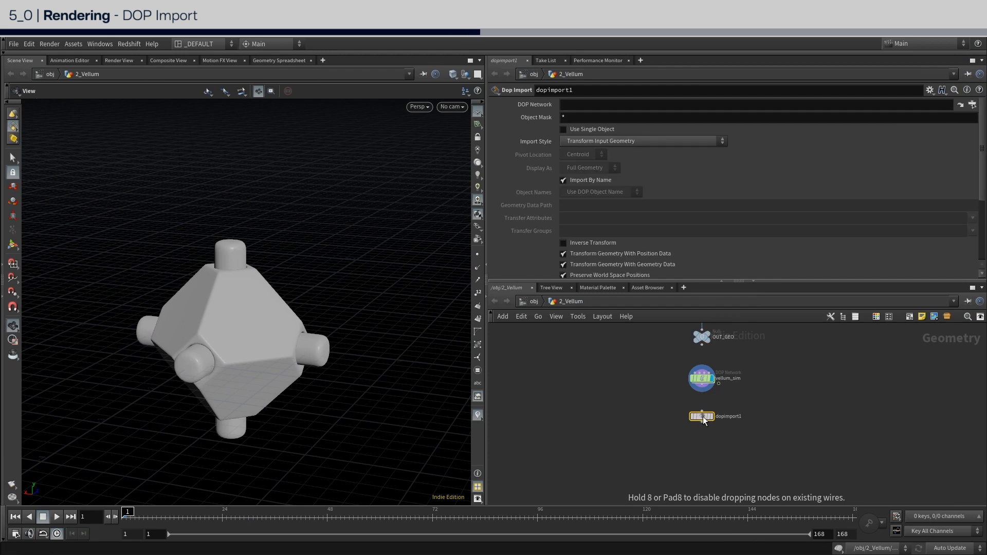
{"action": "mouse_move", "coordinate": [705, 381]}
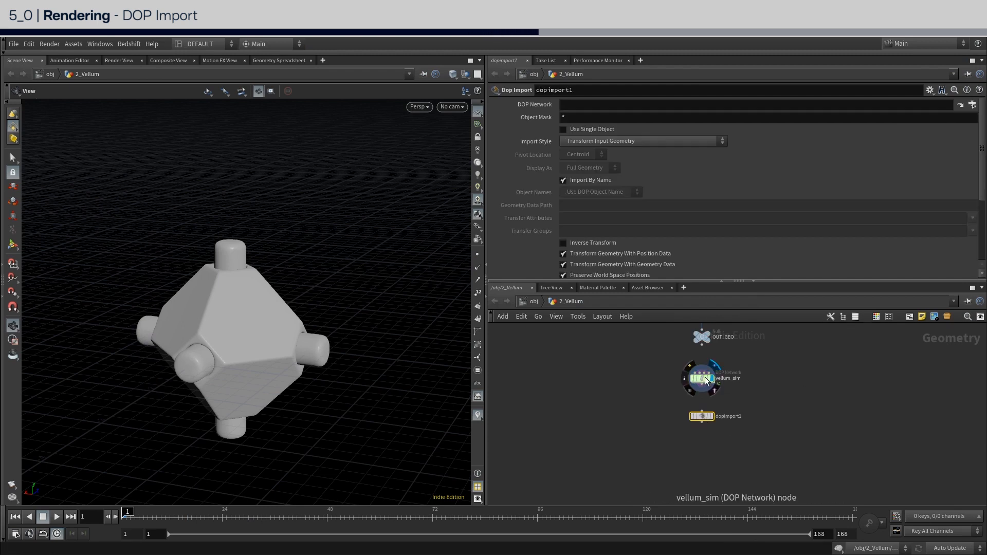
{"action": "type", "text": "../vellum_sim"}
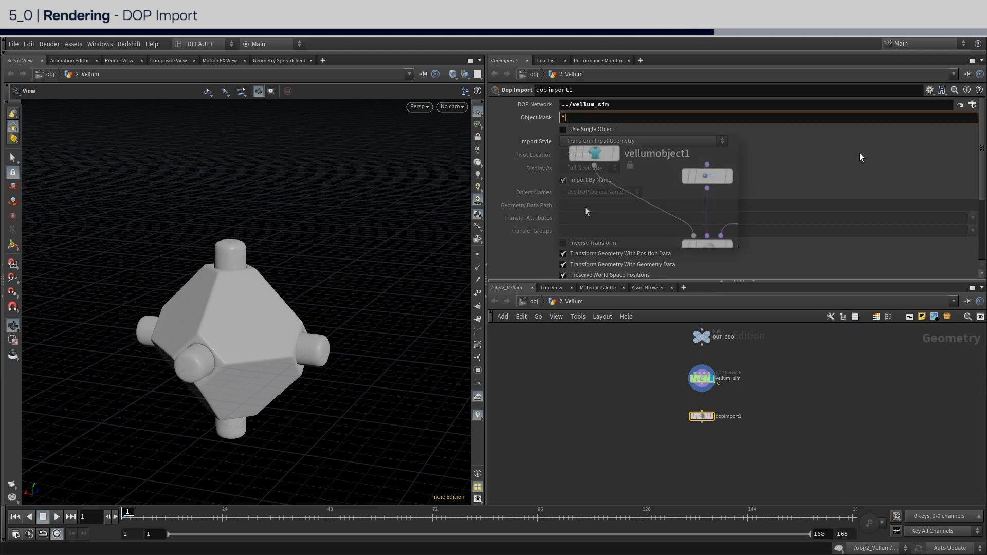
{"action": "type", "text": "vellumobject1"}
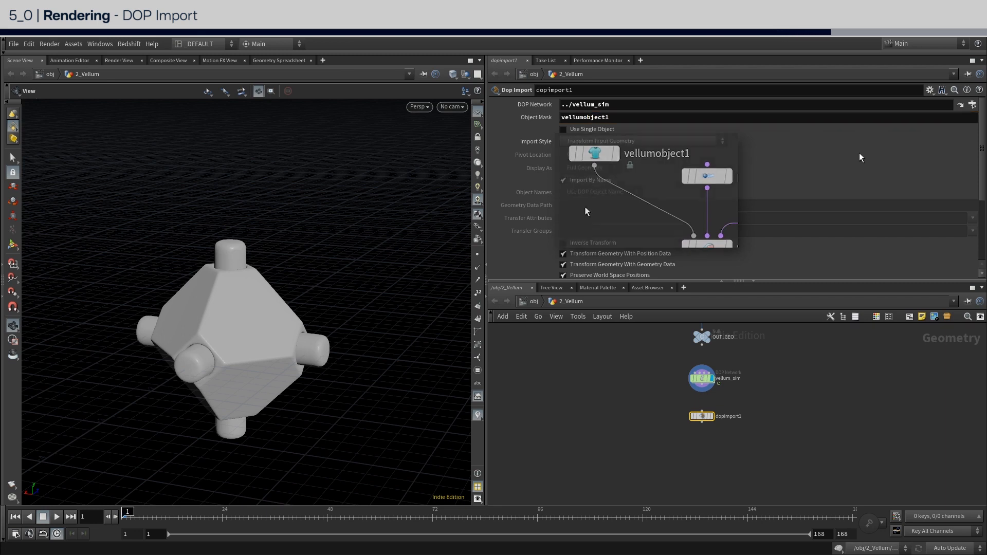
{"action": "left_click", "coordinate": [648, 141]}
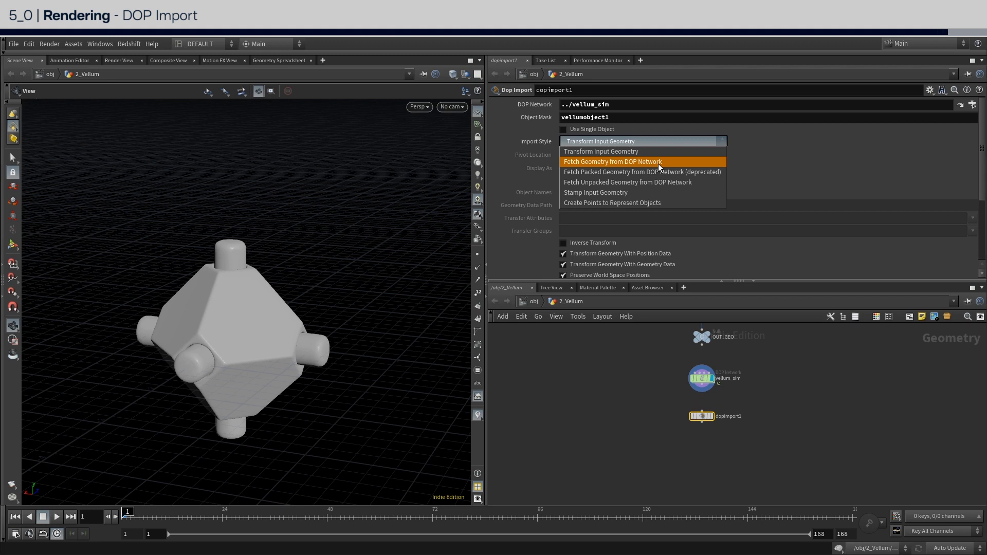
{"action": "left_click", "coordinate": [613, 161]}
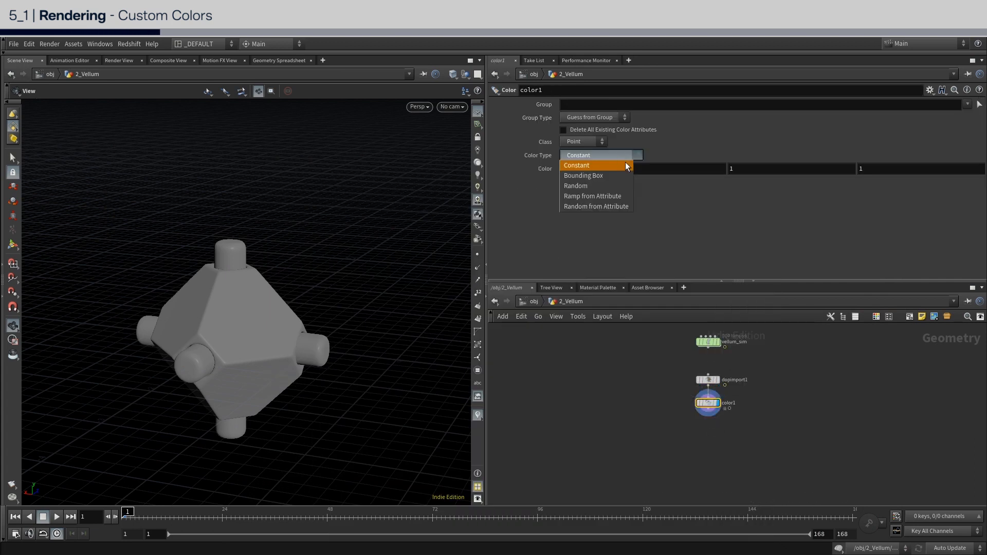
Colour points with a ramp from the cloth_id attribute over the range 8 to 144
{"action": "left_click", "coordinate": [592, 196]}
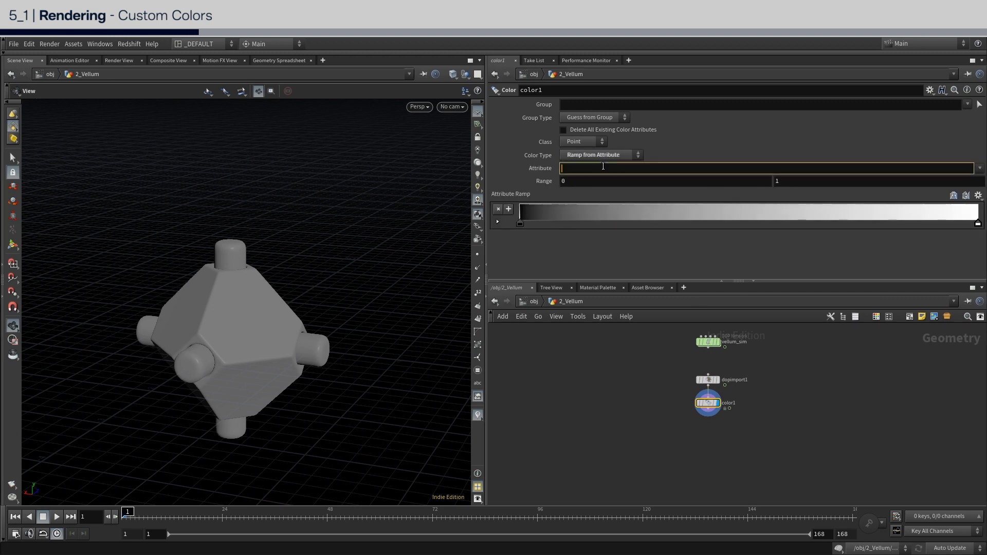
{"action": "type", "text": "cloth_"}
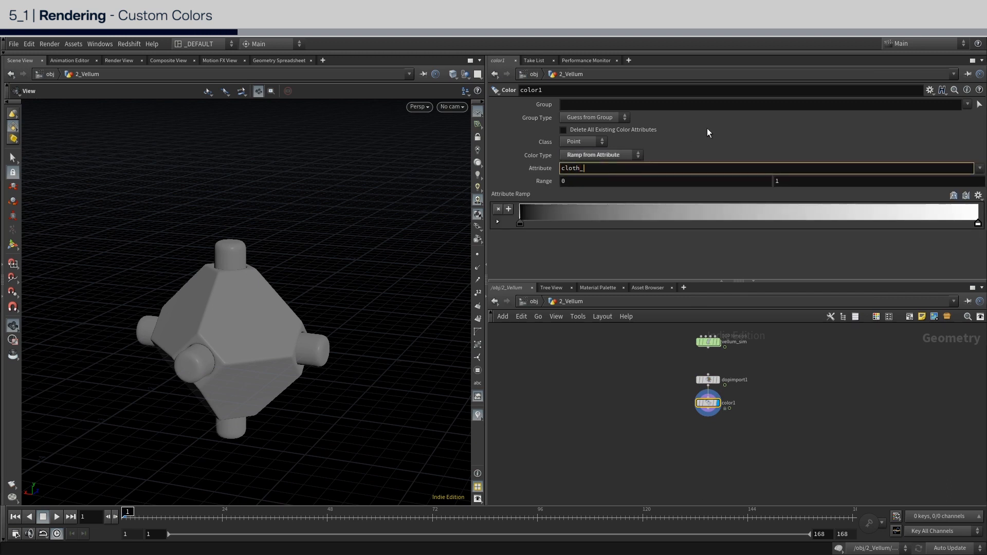
{"action": "type", "text": "id"}
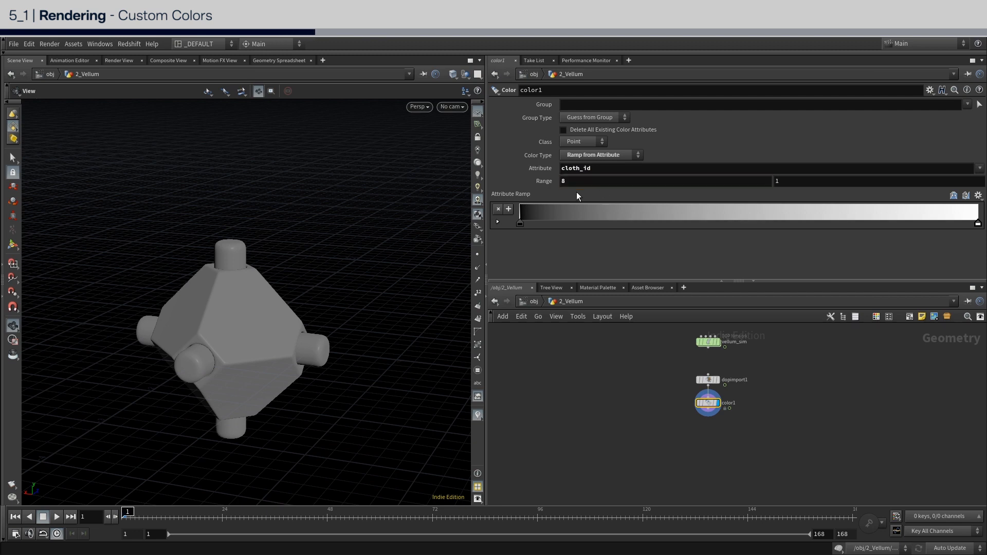
{"action": "type", "text": "144"}
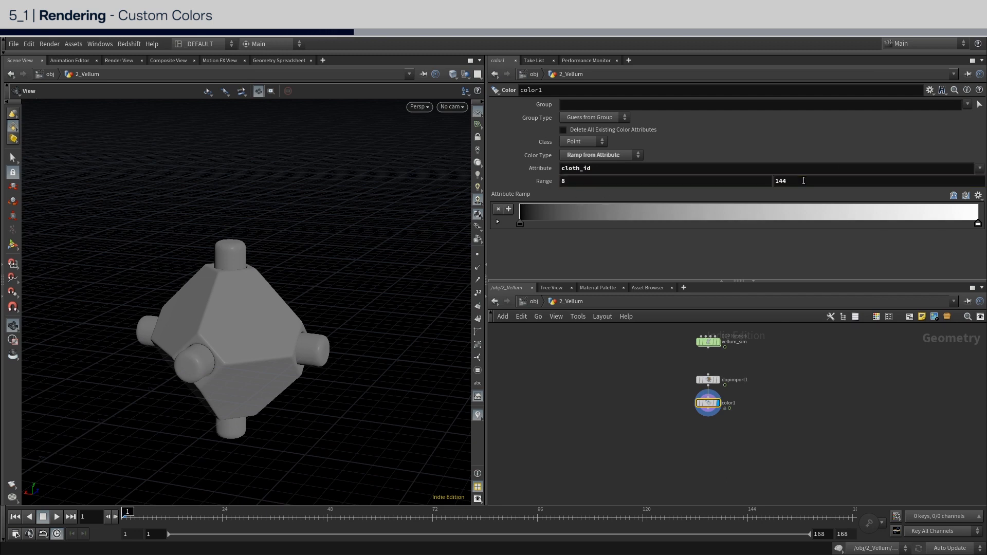
Preview the ramp colours during playback and settle on the Black Body ramp preset
{"action": "left_click", "coordinate": [979, 195]}
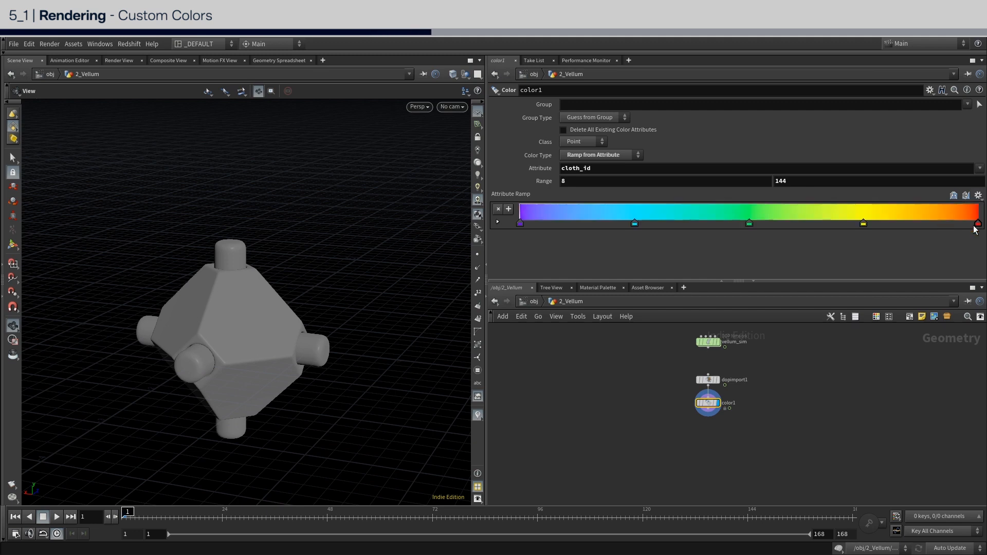
{"action": "left_click", "coordinate": [57, 516]}
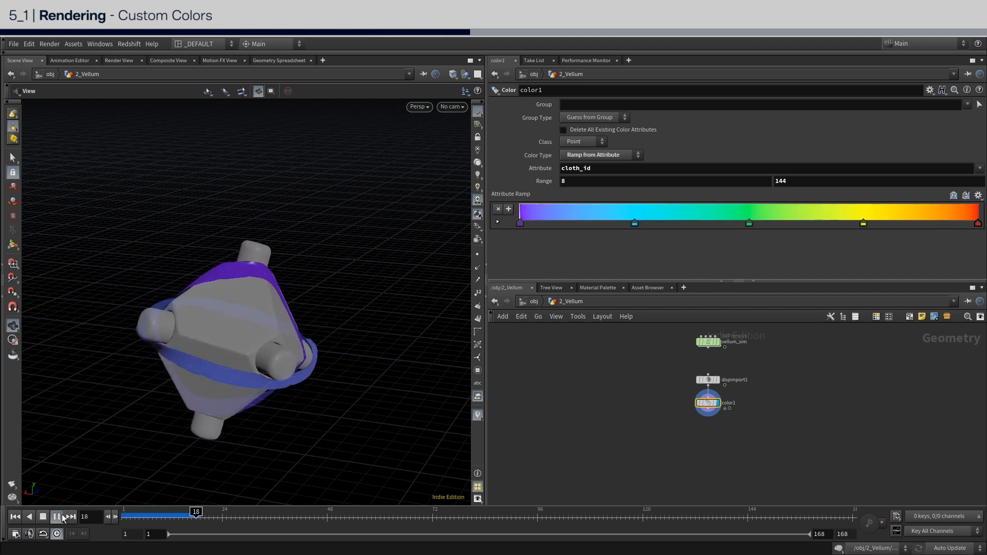
{"action": "left_click", "coordinate": [56, 516]}
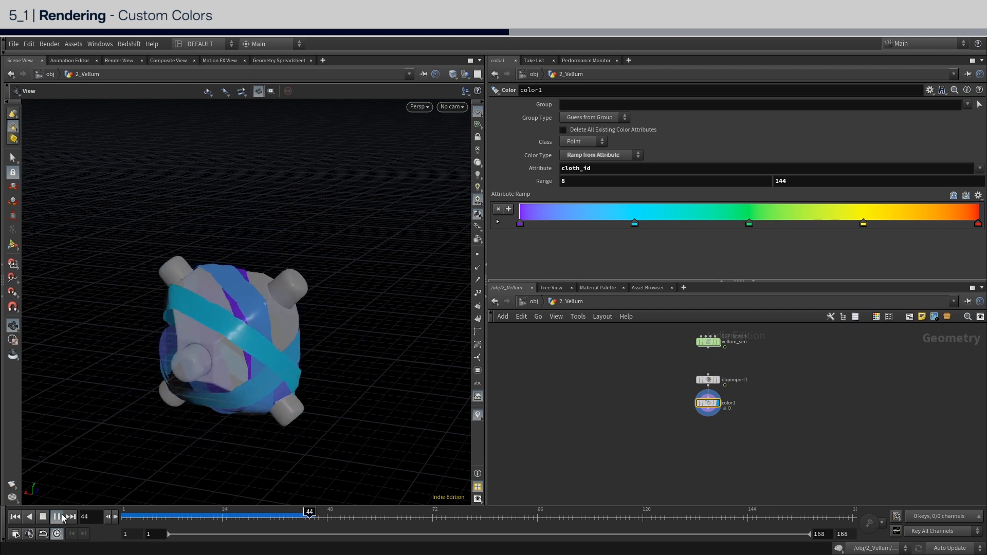
{"action": "left_click", "coordinate": [58, 516]}
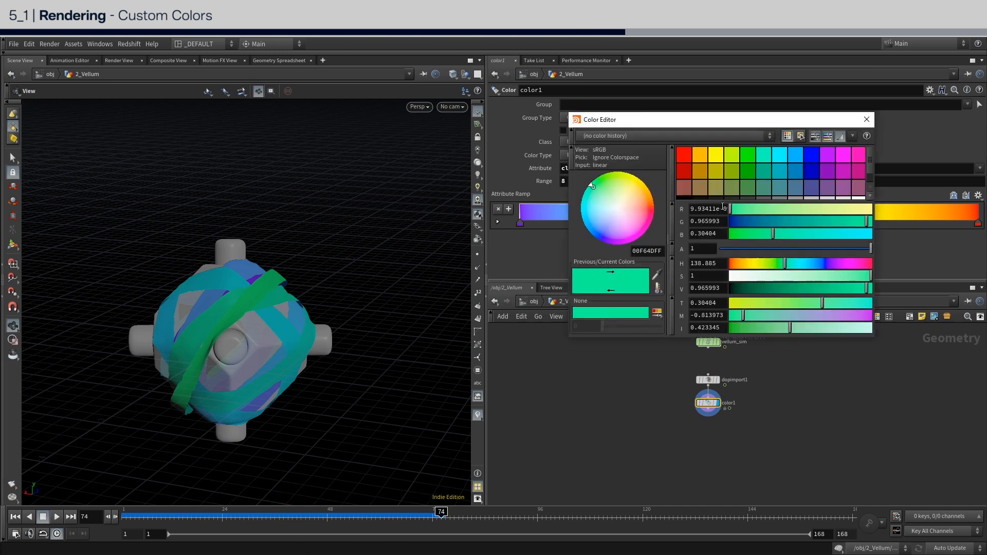
{"action": "left_click", "coordinate": [866, 119]}
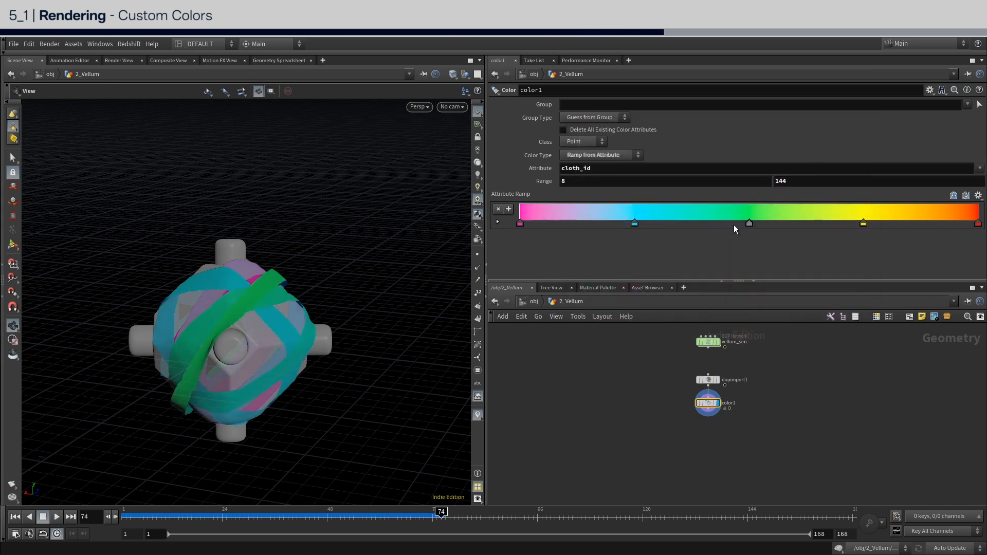
{"action": "left_click", "coordinate": [979, 195]}
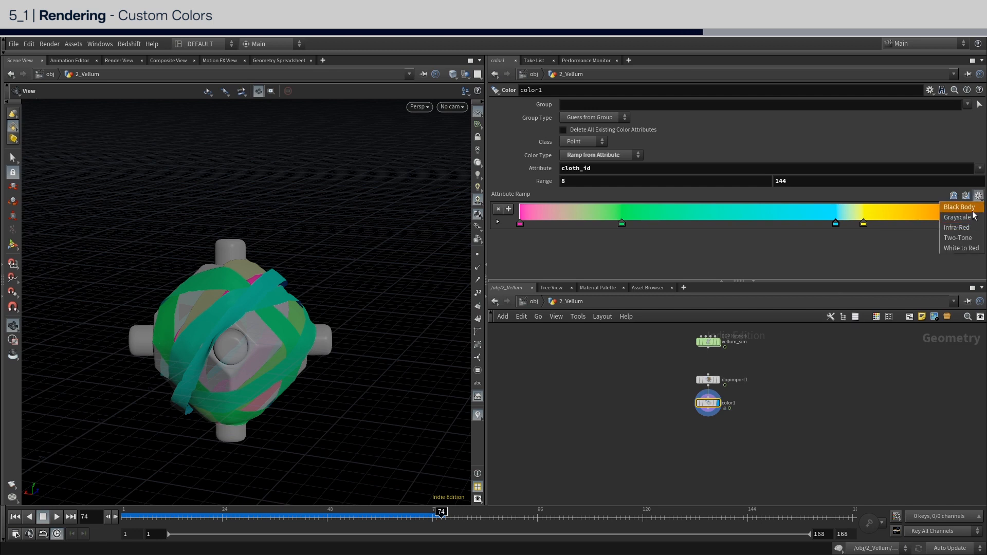
{"action": "left_click", "coordinate": [959, 207]}
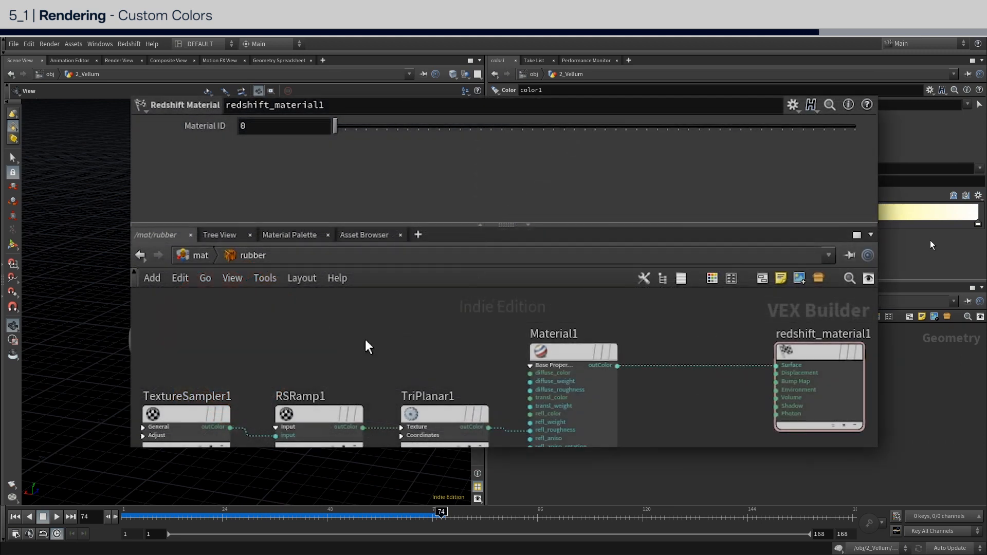
Add an RS Color User Data node reading Cd to drive the rubber material's diffuse colour
{"action": "key", "text": "Tab"}
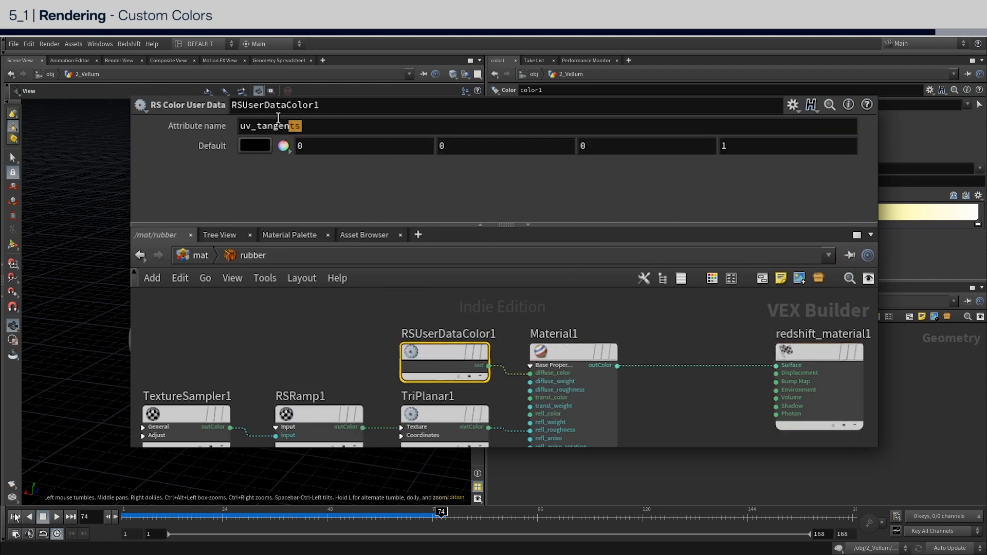
{"action": "type", "text": "Cd"}
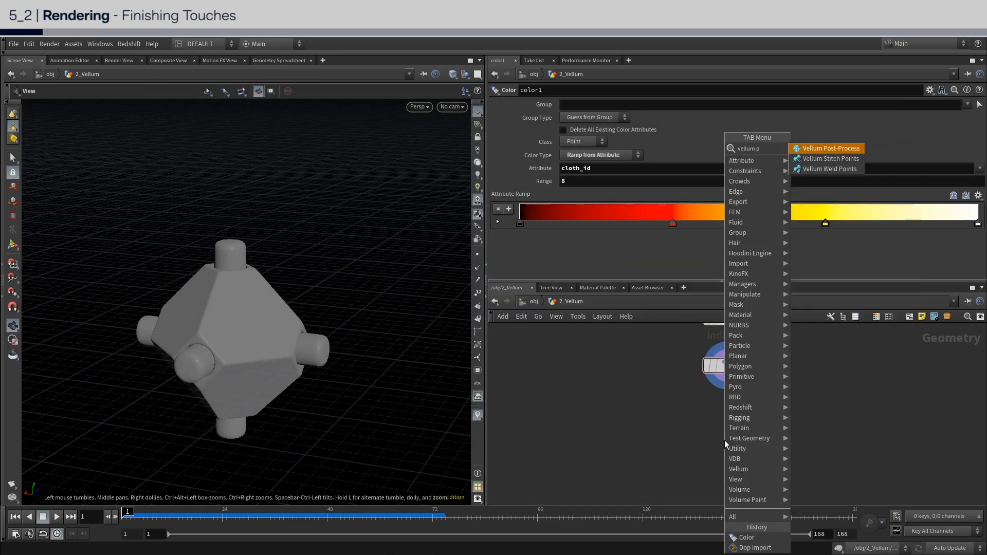
Add a Vellum Post-Process with Loop subdivision depth 2 and extrusion by thickness scaled 0.85
{"action": "left_click", "coordinate": [827, 148]}
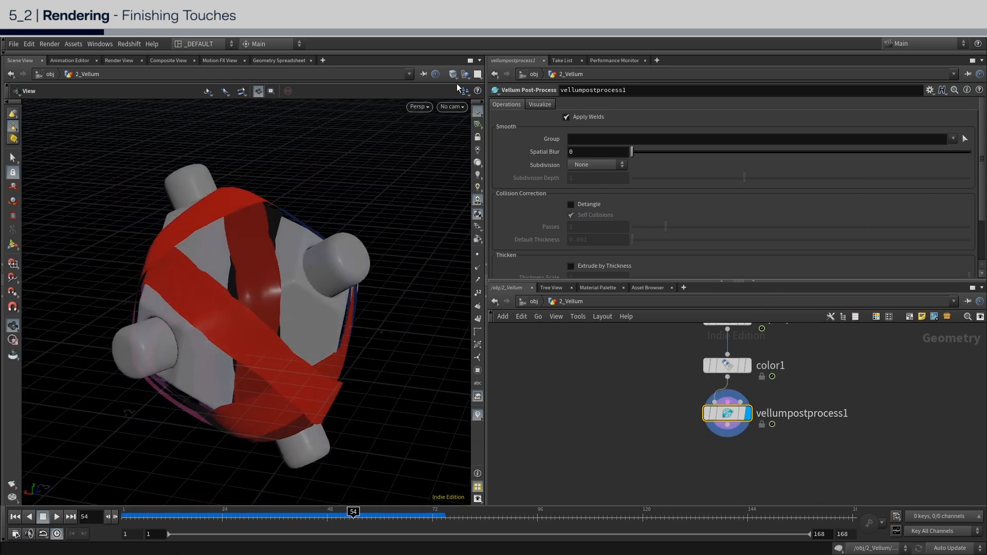
{"action": "left_click", "coordinate": [596, 165]}
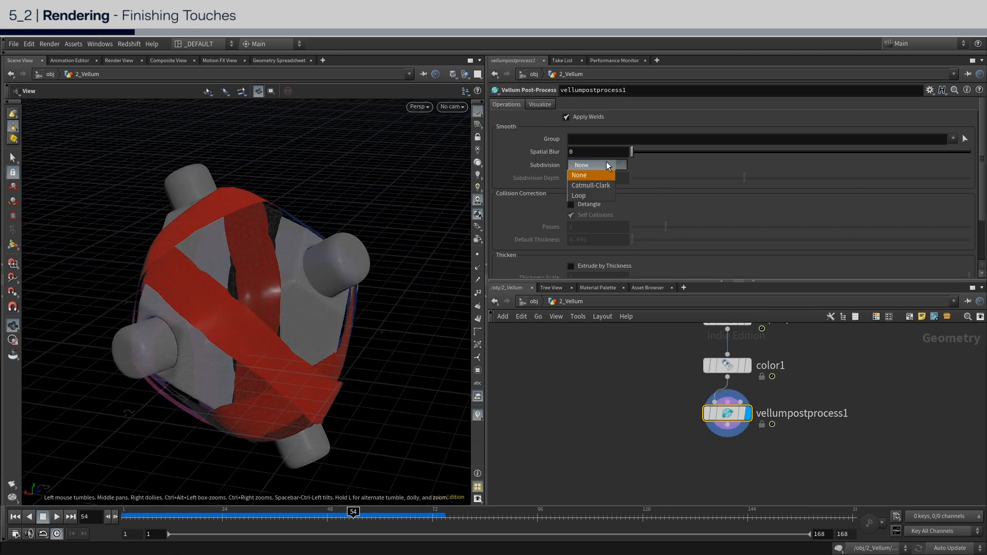
{"action": "left_click", "coordinate": [579, 195]}
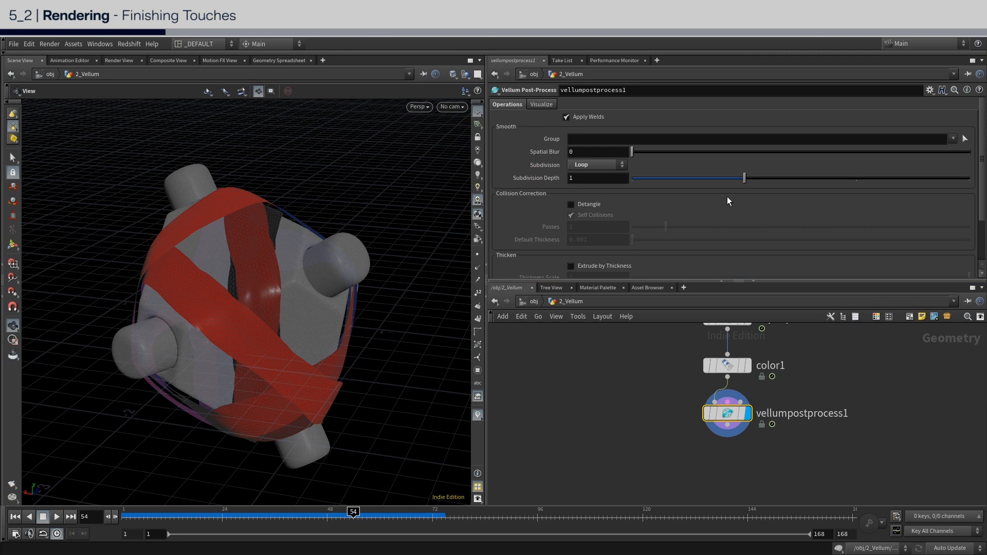
{"action": "left_click_drag", "start_coordinate": [746, 178], "coordinate": [854, 177]}
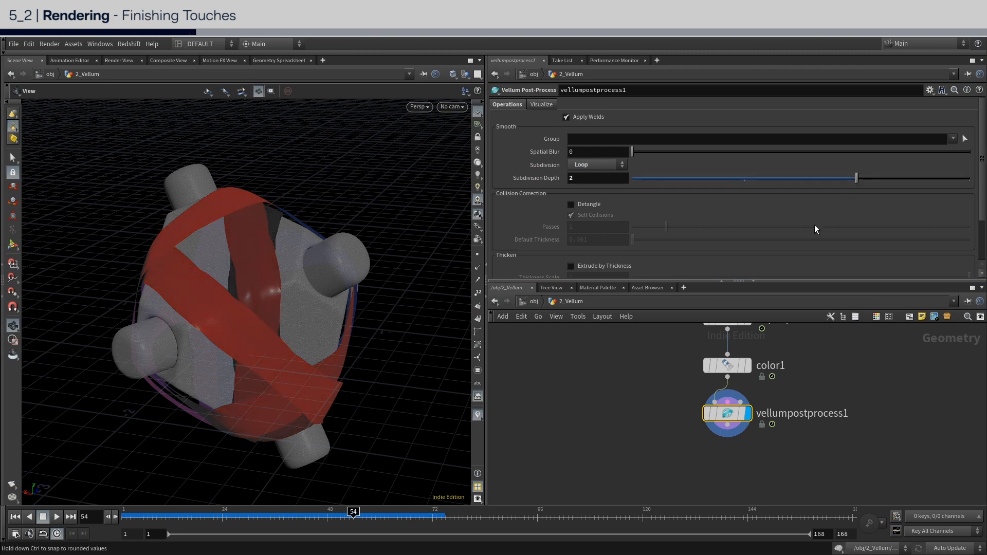
{"action": "scroll", "scroll_direction": "down", "scroll_amount": 3}
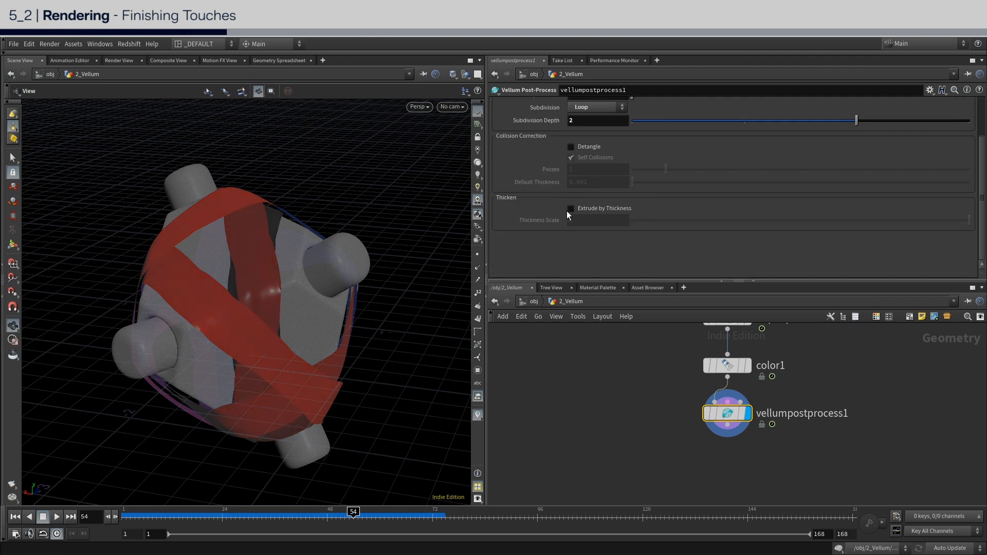
{"action": "left_click", "coordinate": [570, 208]}
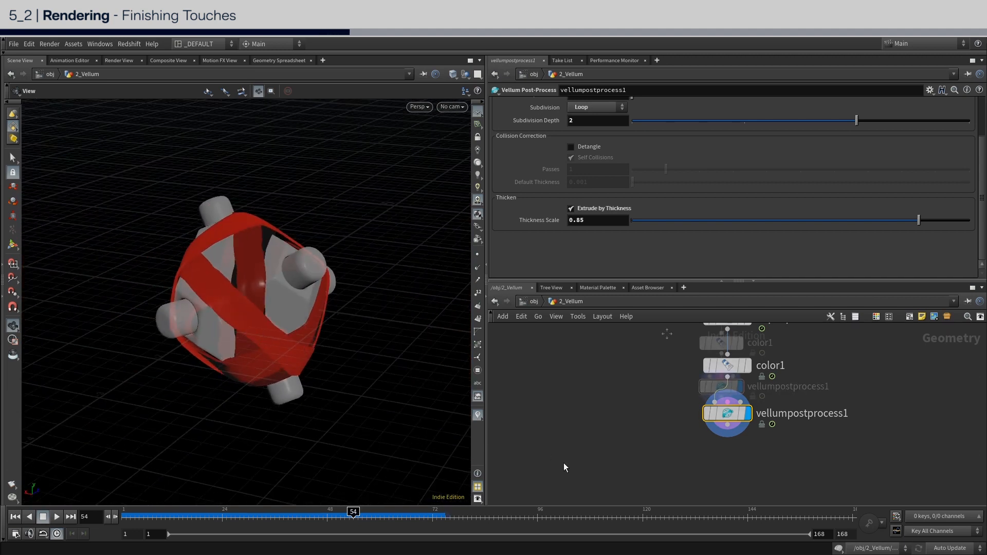
{"action": "key", "text": "Tab"}
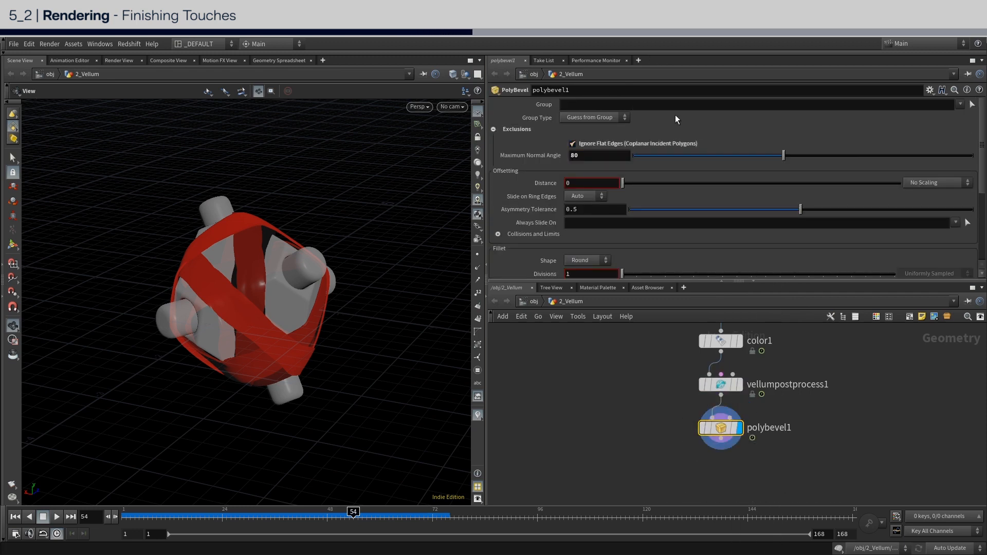
Set the new PolyBevel's distance value by entering '.0' in its Distance field
{"action": "left_click", "coordinate": [592, 183]}
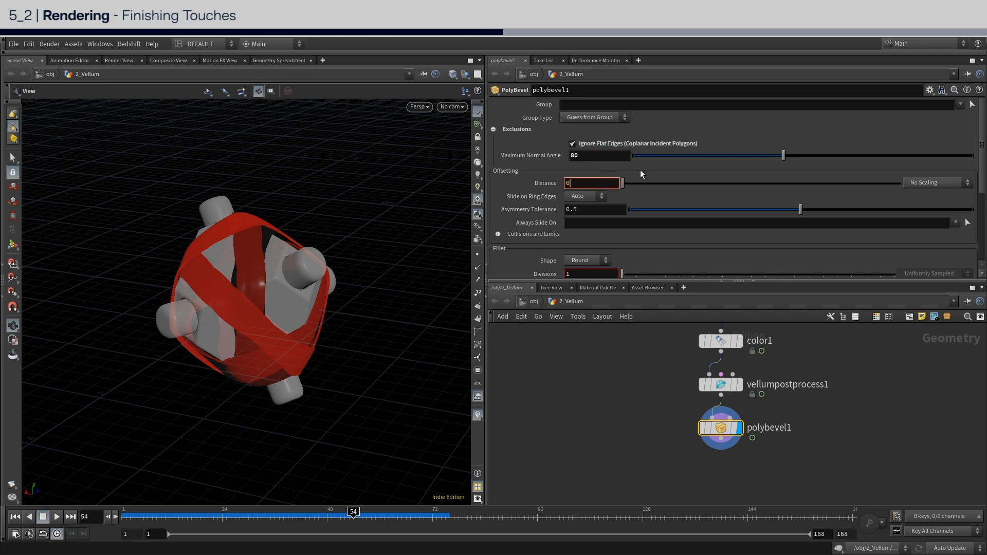
{"action": "type", "text": ".0"}
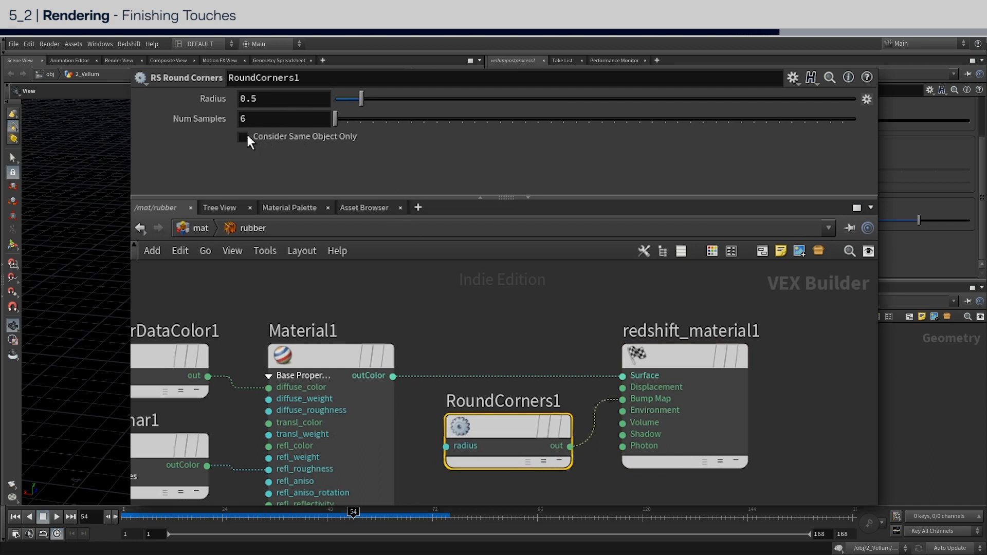
Enable Consider Same Object Only on the RS Round Corners node
{"action": "left_click", "coordinate": [242, 136]}
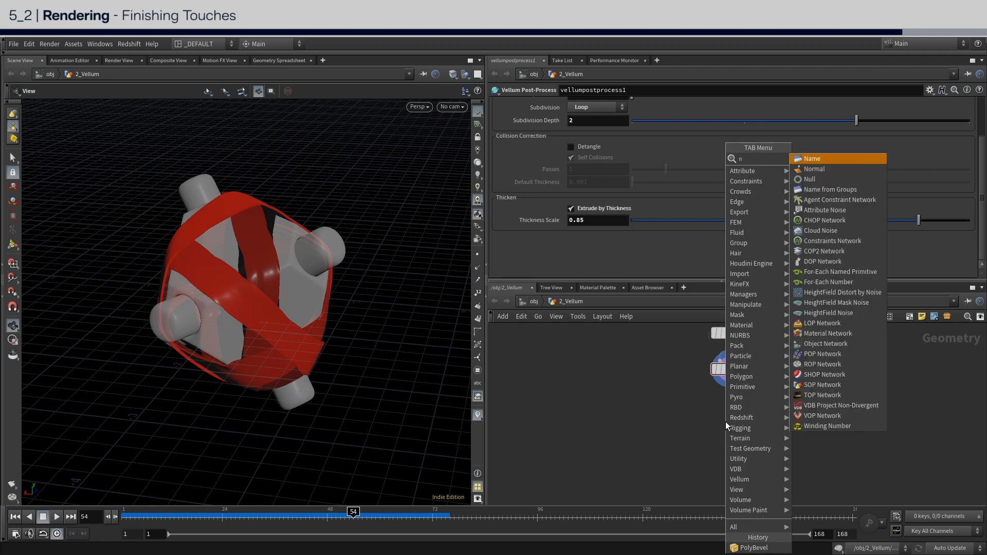
Append a Normal SOP computing vertex normals with a 60° cusp angle
{"action": "left_click", "coordinate": [814, 169]}
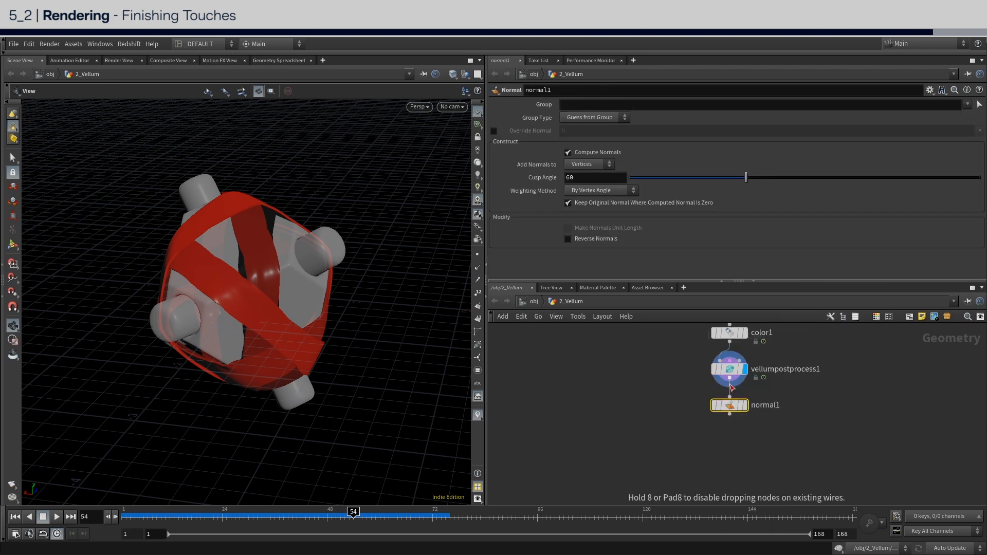